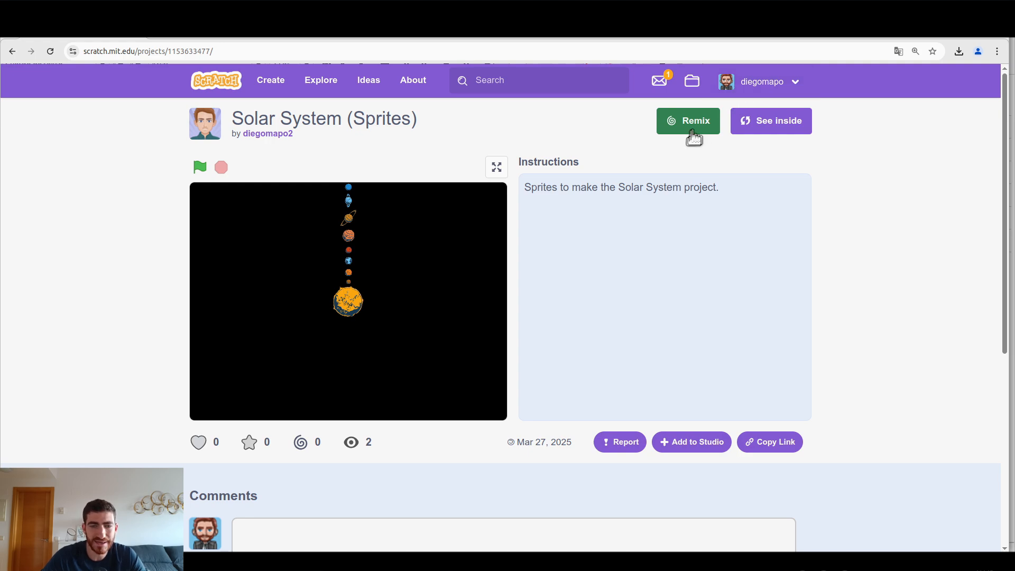
Remix the Solar System (Sprites) project so the copy loads in the editor.
click(688, 120)
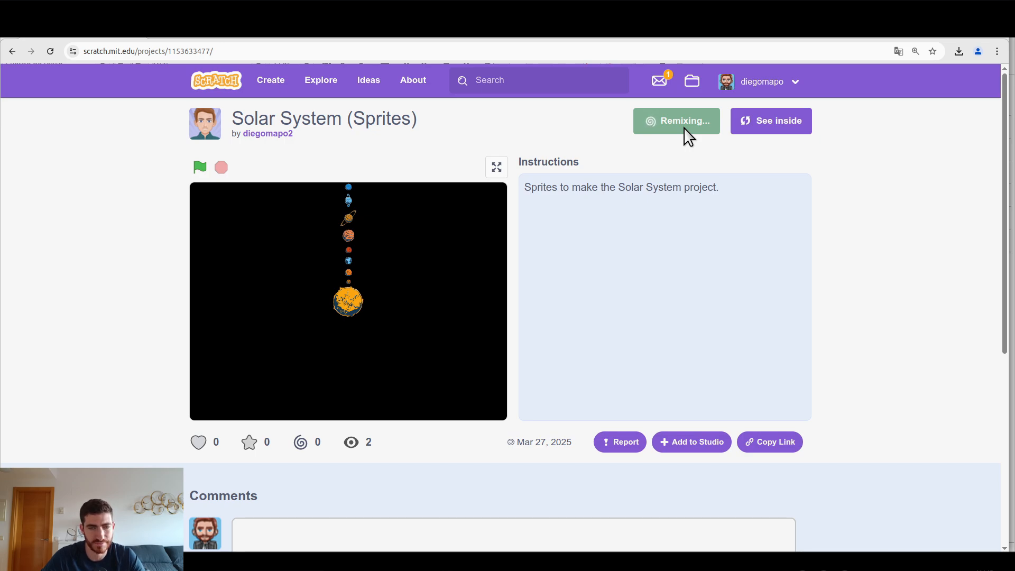
click(675, 121)
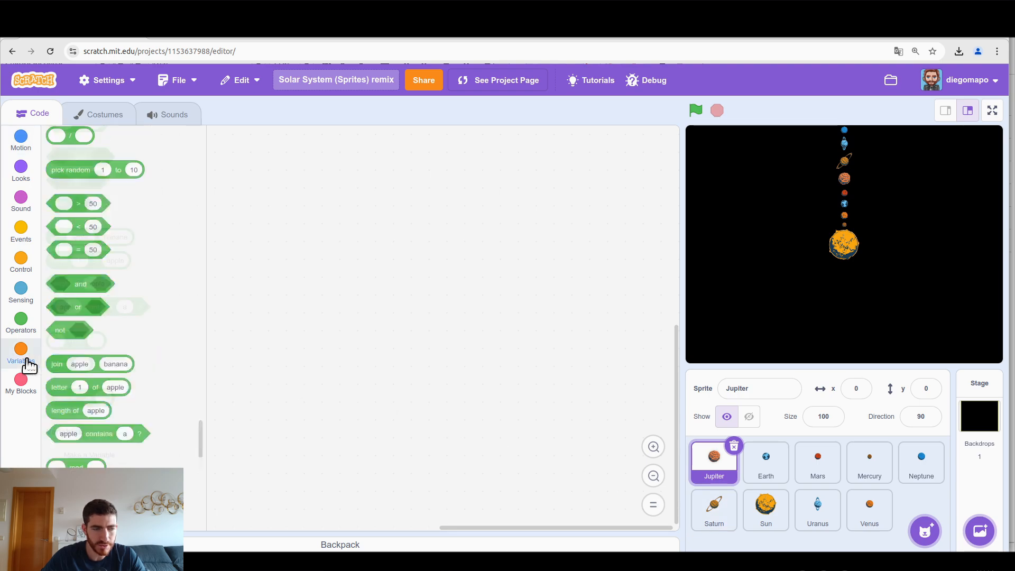
Paint a new sprite as a small purple rectangle near the costume centre.
click(20, 353)
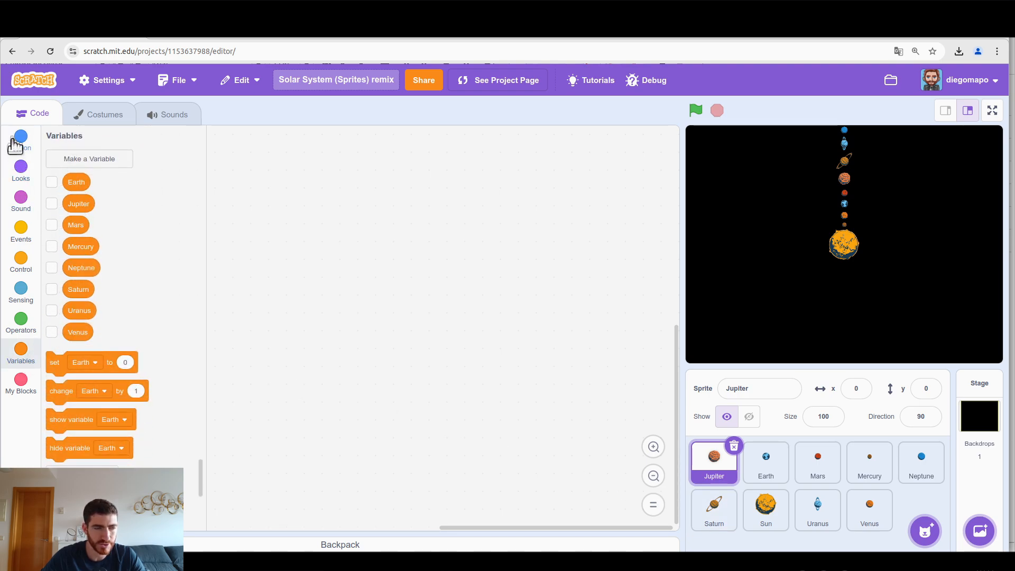
click(20, 139)
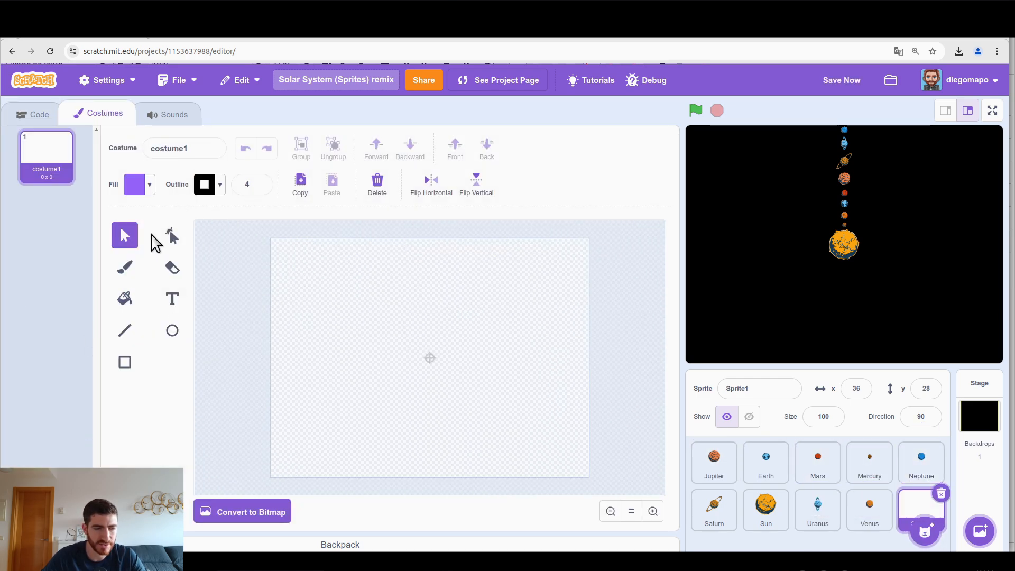
click(124, 362)
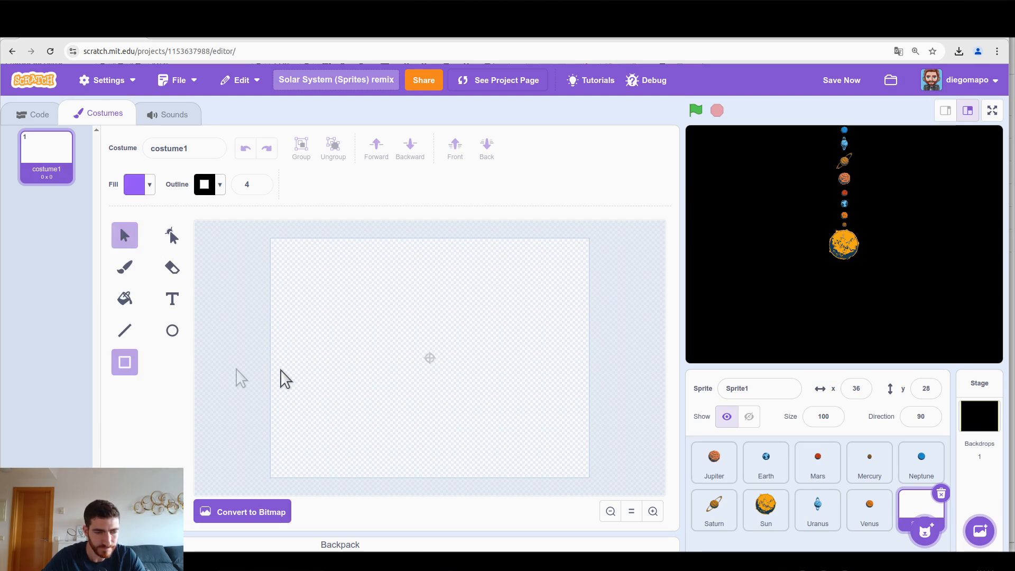
drag(398, 334, 463, 358)
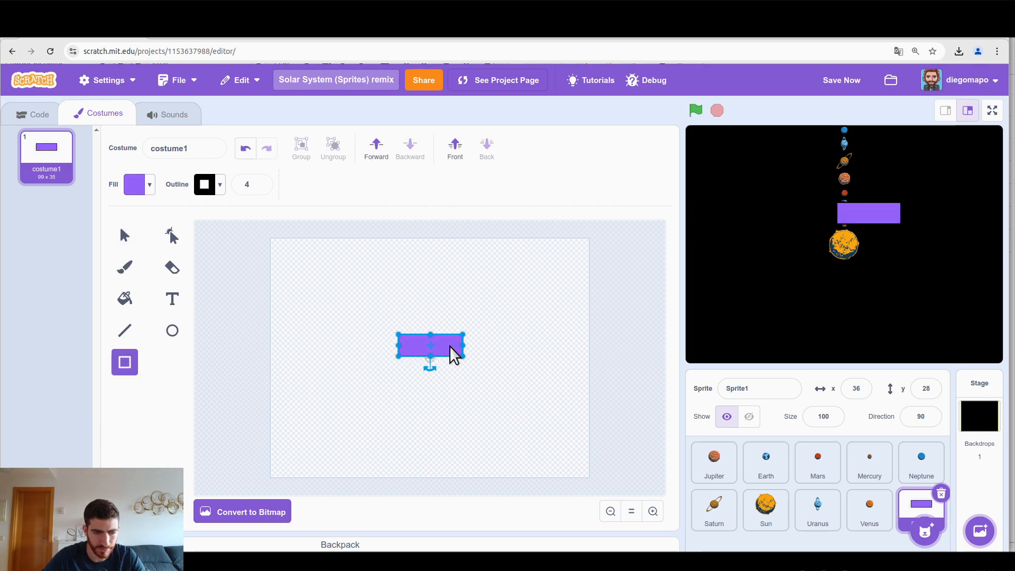
drag(430, 346, 429, 359)
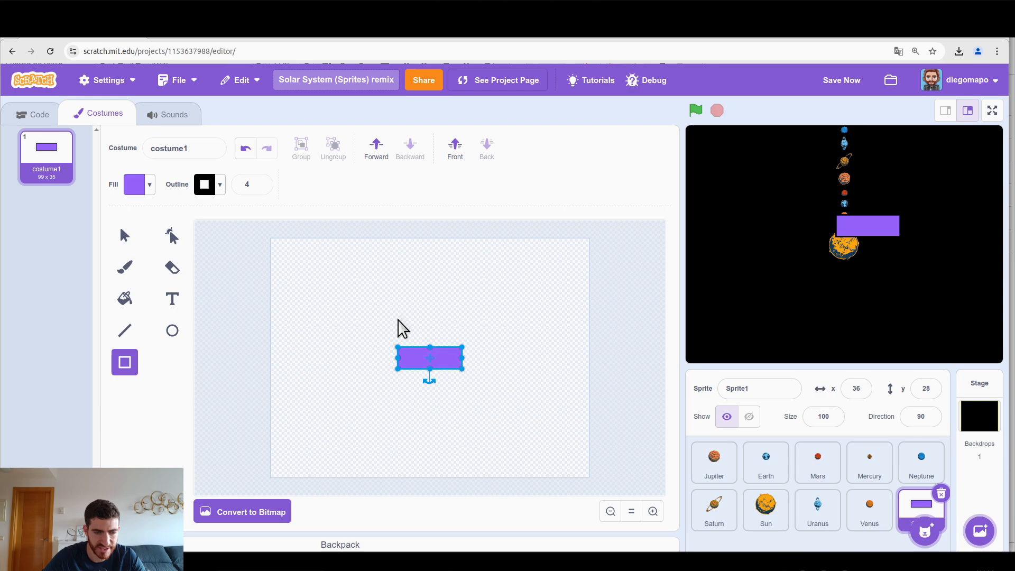
Give the rectangle a green-flag script turning 5 degrees forever and test it spinning.
click(38, 113)
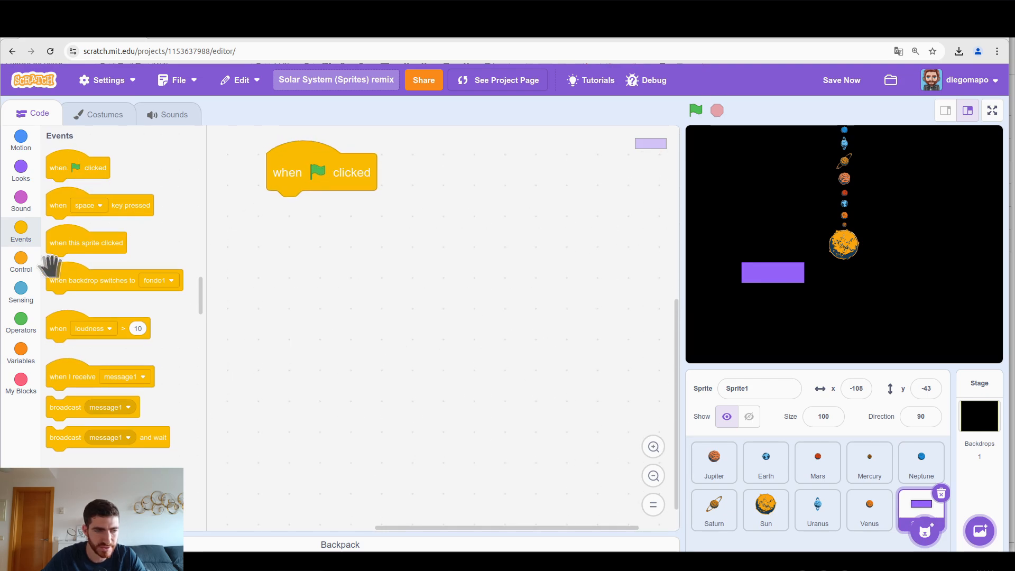
click(20, 262)
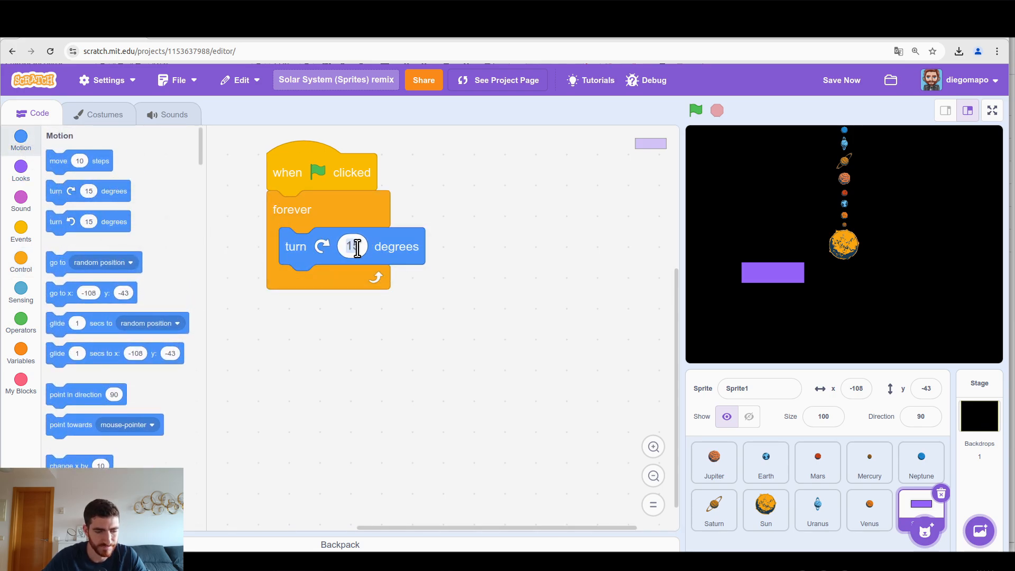
click(695, 110)
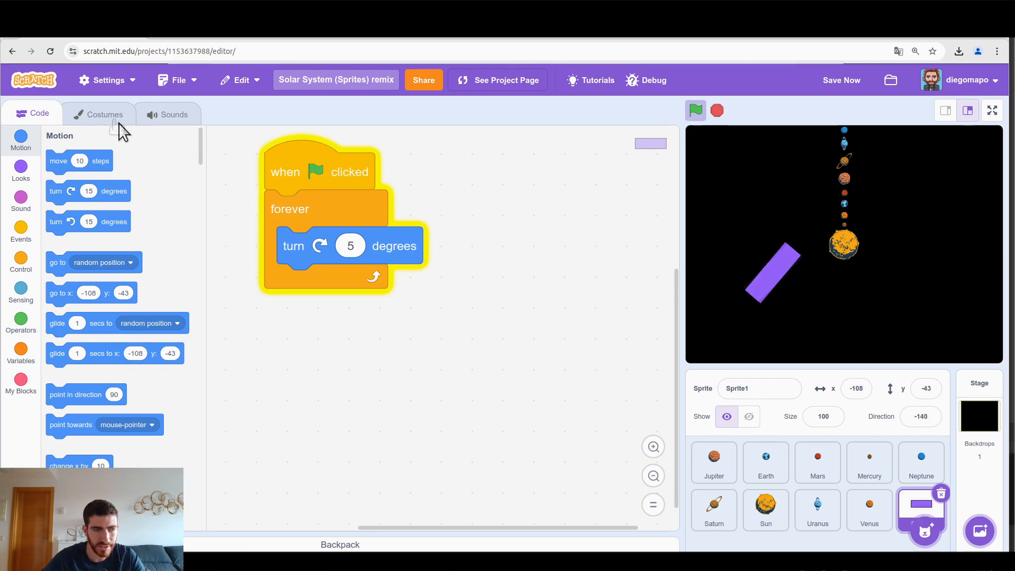
click(98, 114)
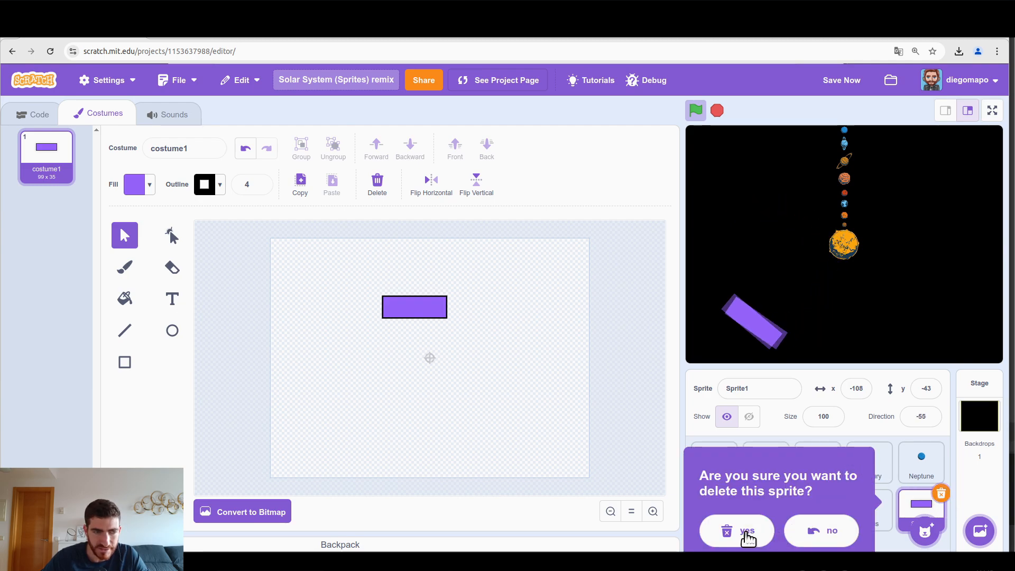
Delete Sprite1 and give Earth a green-flag forever turn-1-degree script, testing its orbit.
click(736, 531)
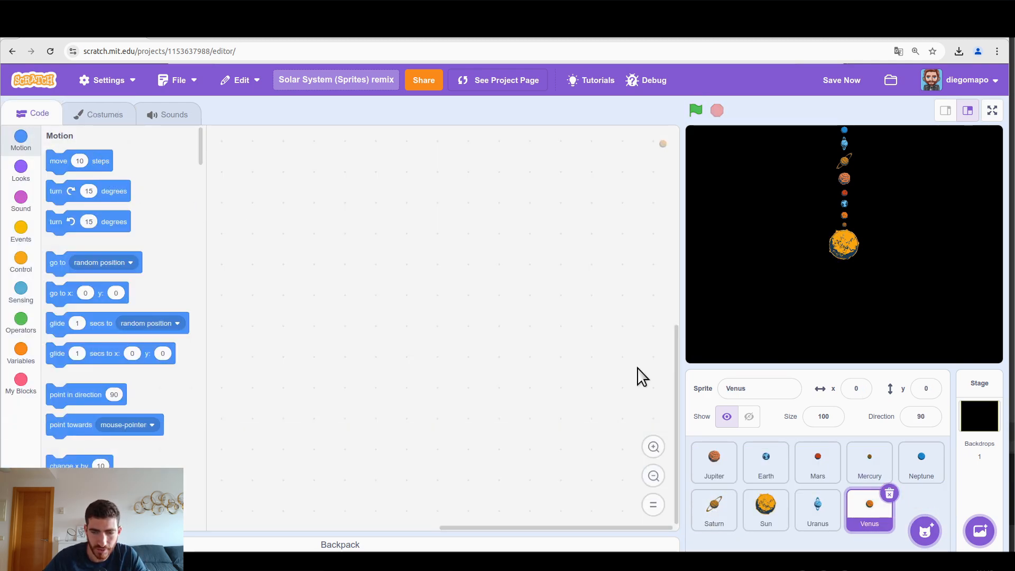
click(765, 462)
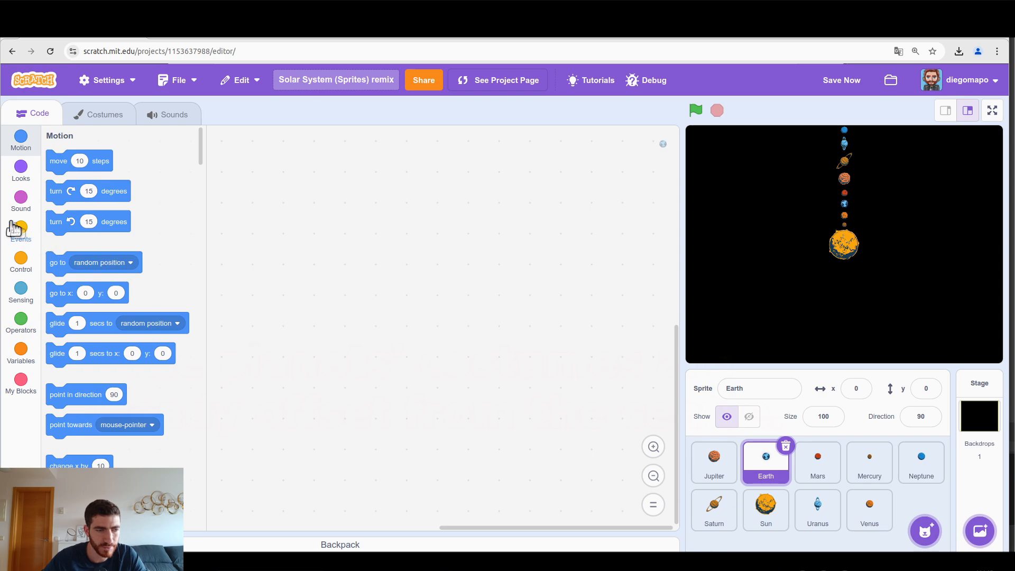
click(20, 230)
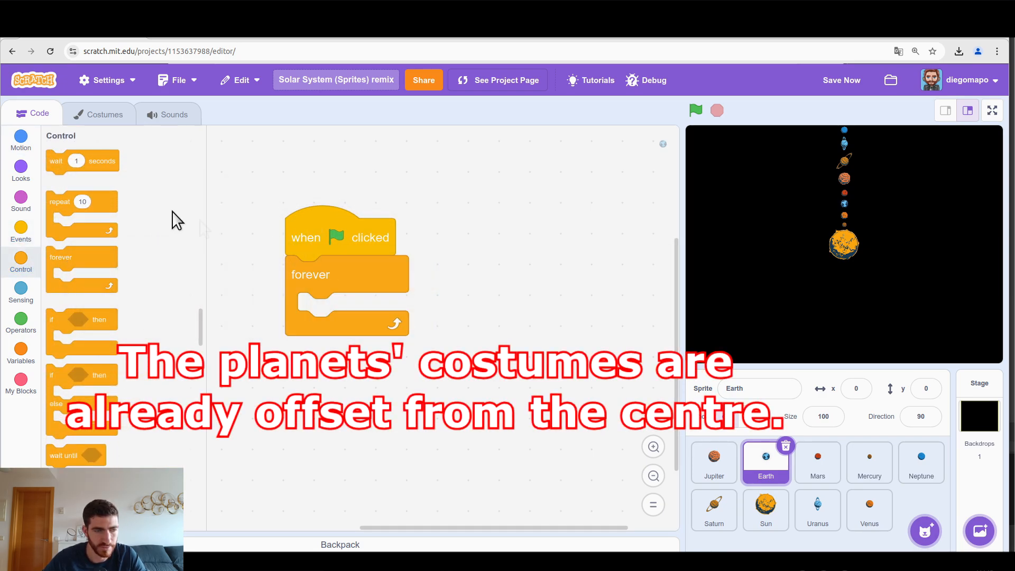
click(20, 138)
text(1)
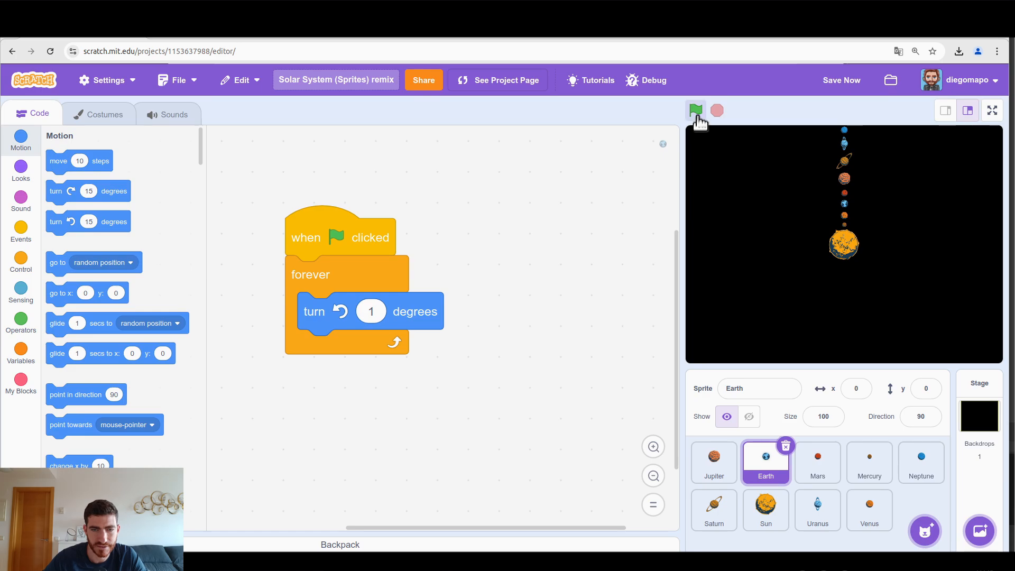
click(695, 110)
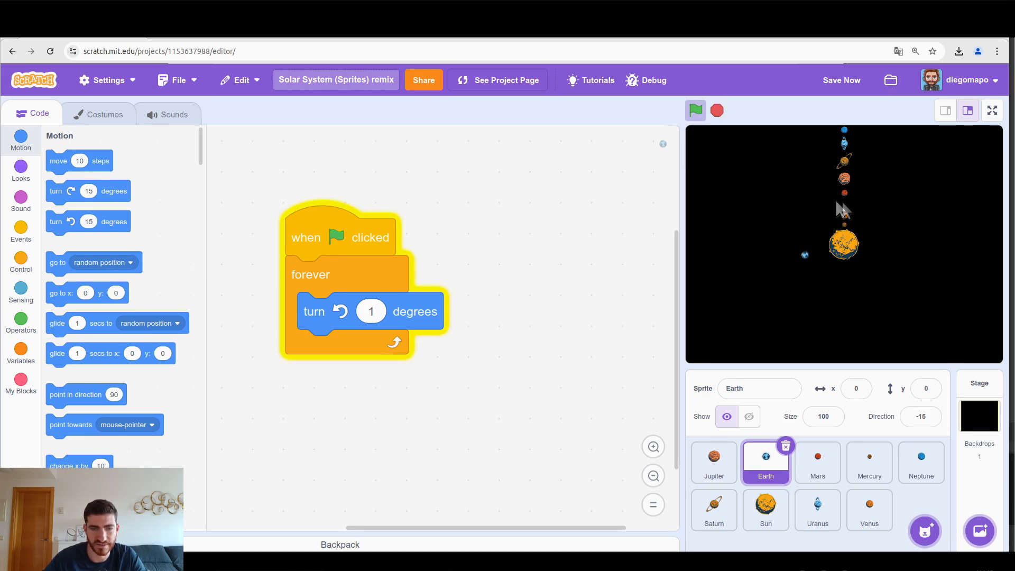
click(696, 110)
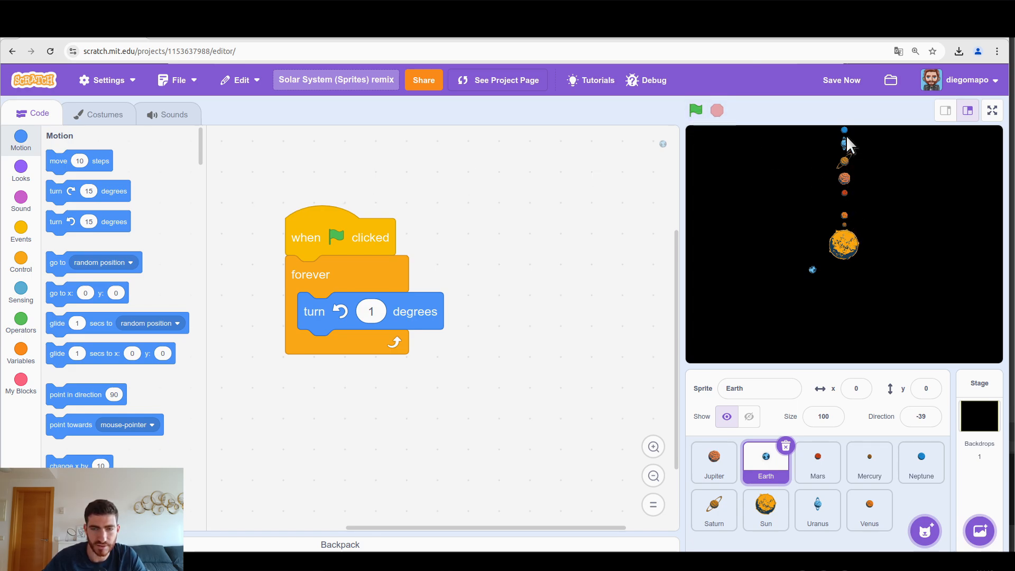
Add point in direction 90 at the start of Earth's script, retest, and copy the script to another planet.
drag(86, 394, 301, 261)
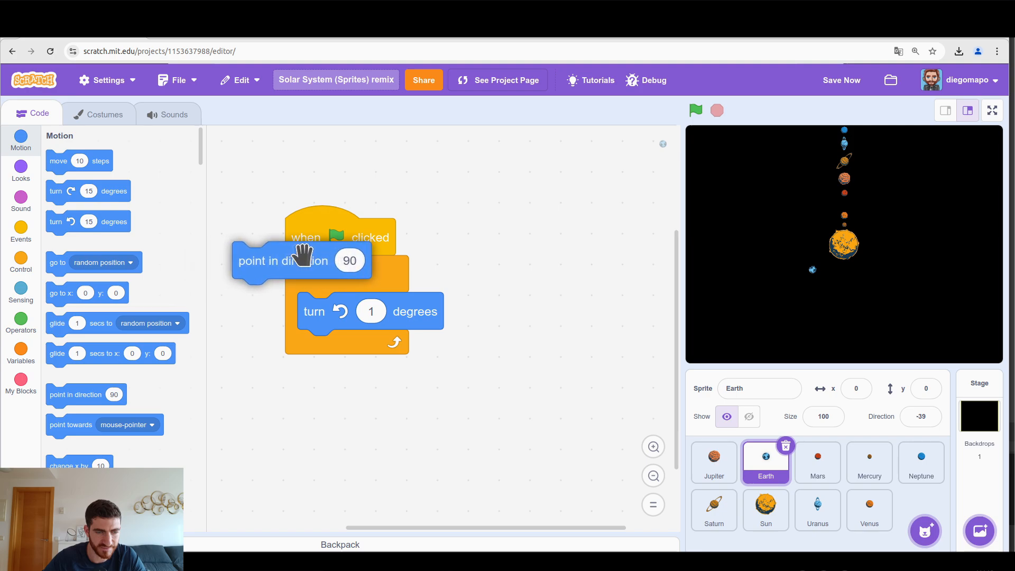
drag(301, 261, 355, 273)
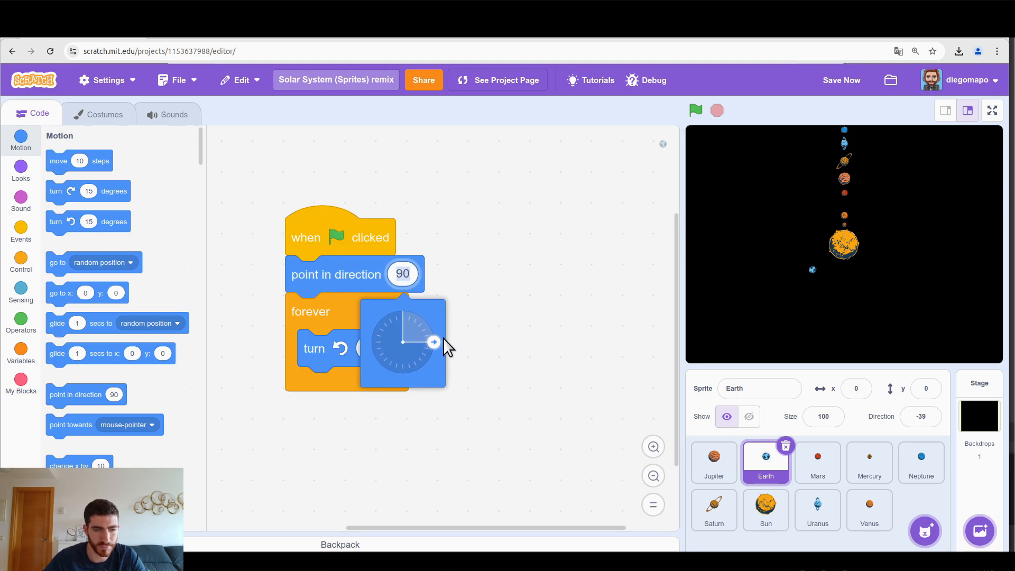
mouse_move(590, 318)
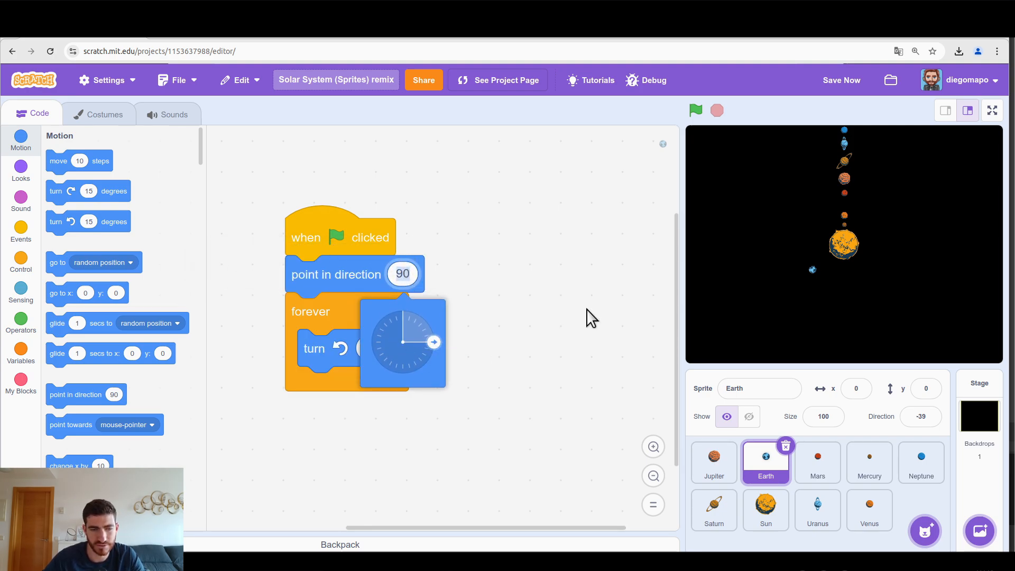
click(695, 109)
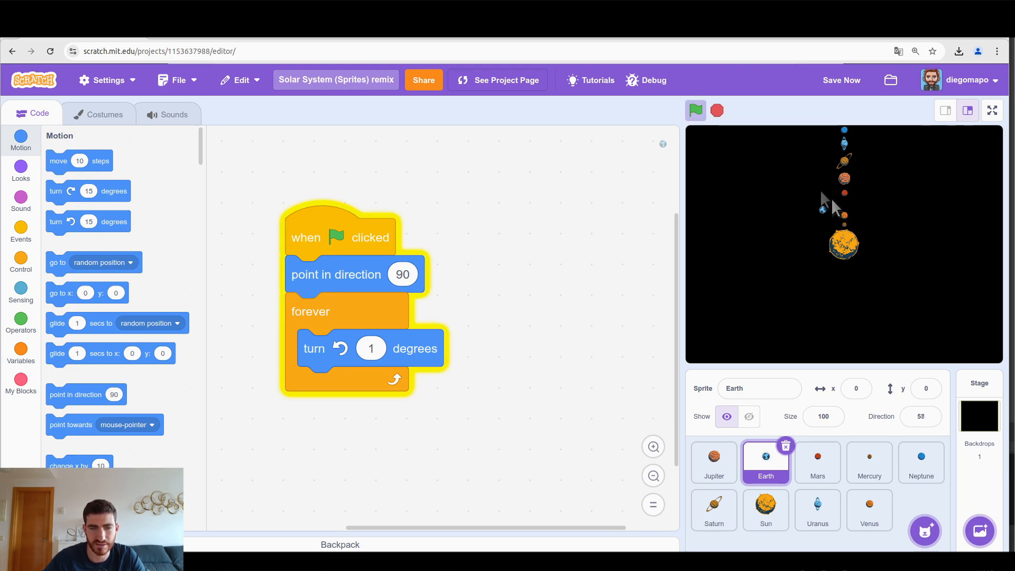
click(694, 110)
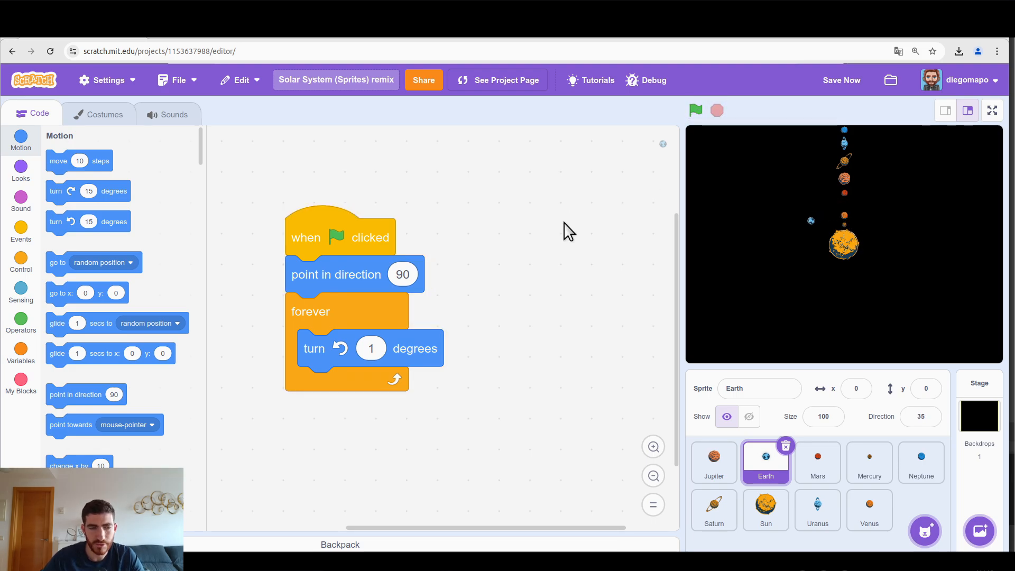
drag(340, 236, 531, 308)
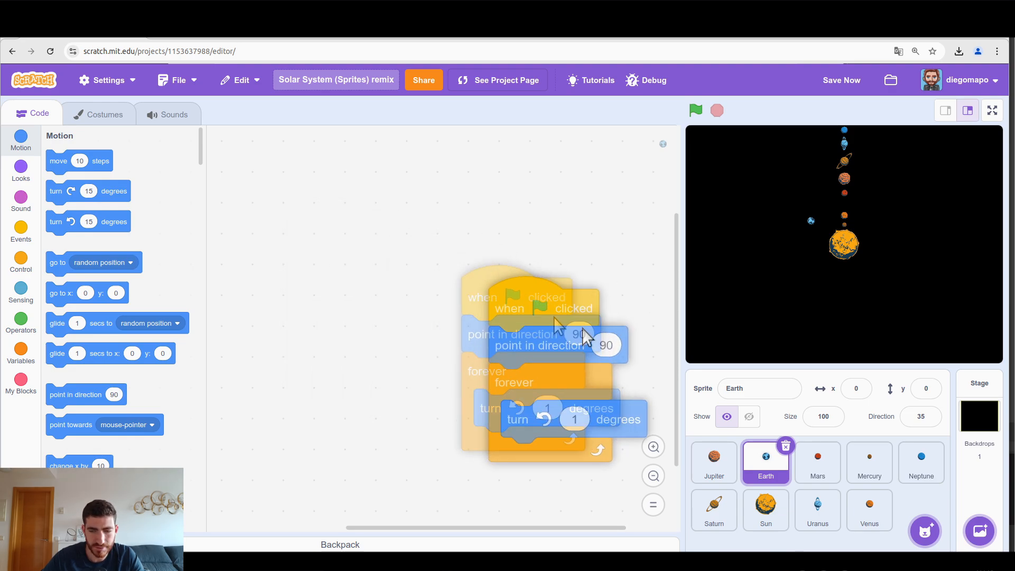
Set Mercury's turn amount to the operator 1 / 0.24 degrees.
click(869, 463)
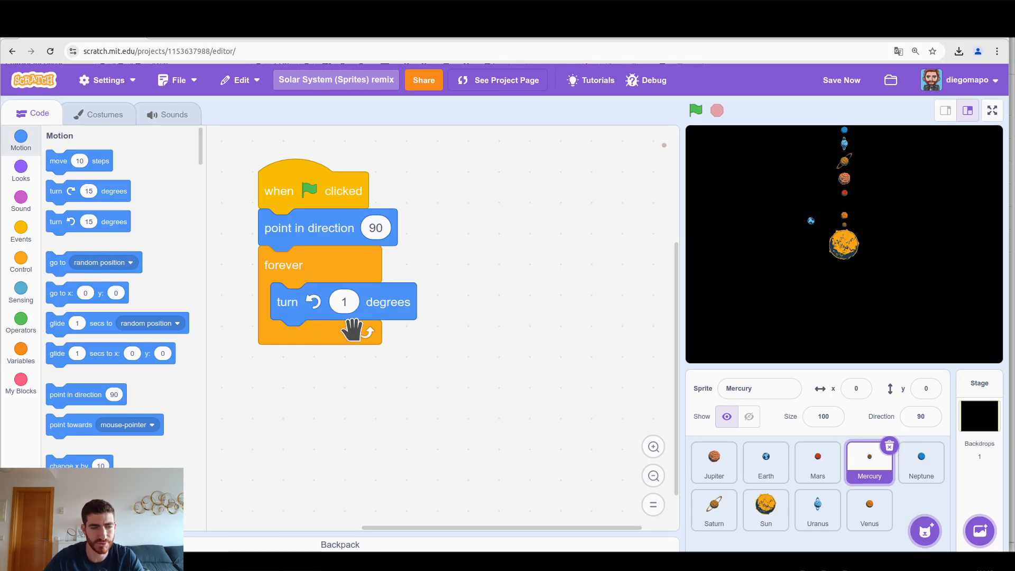
click(20, 322)
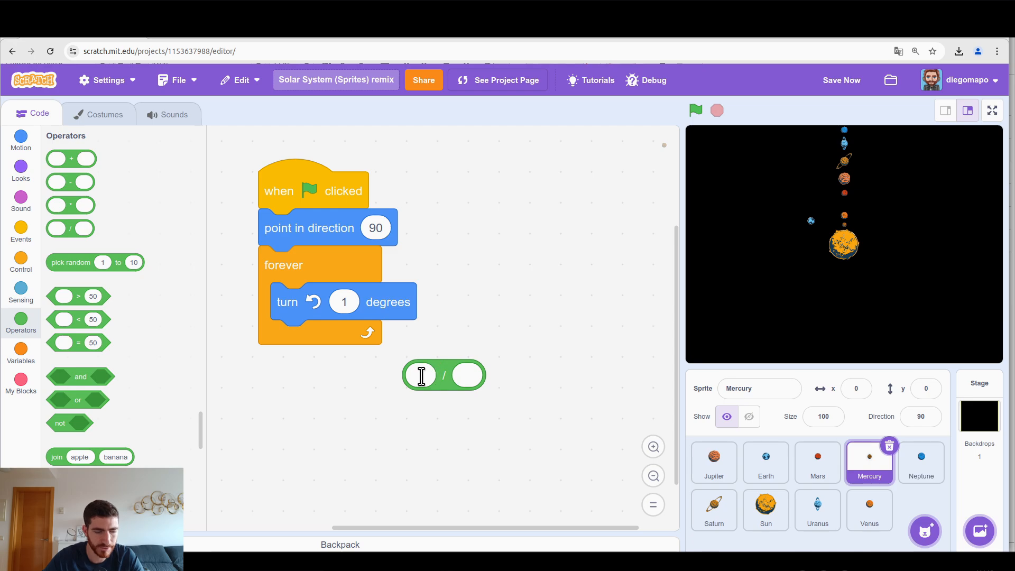
text(1)
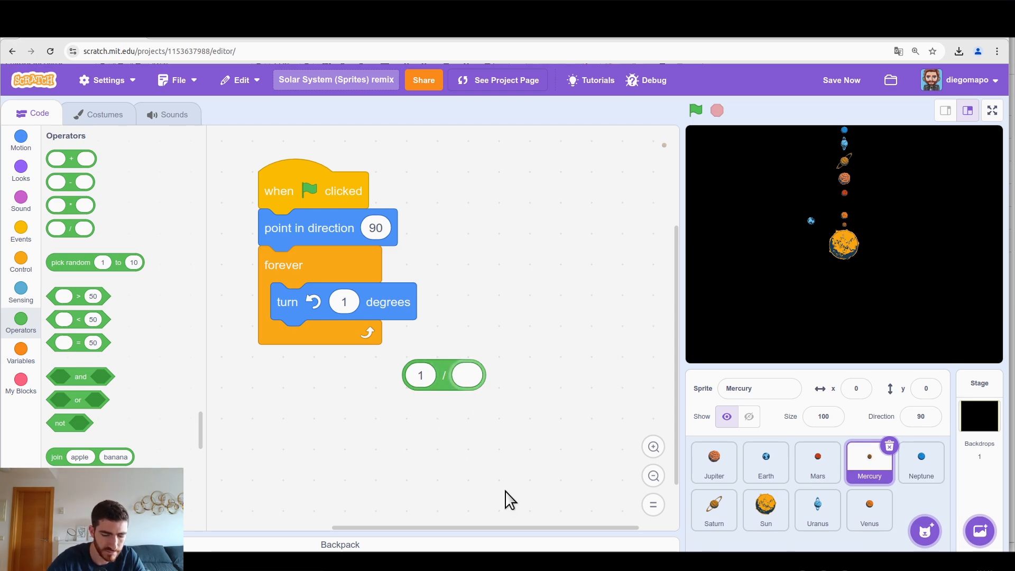
text(0.24)
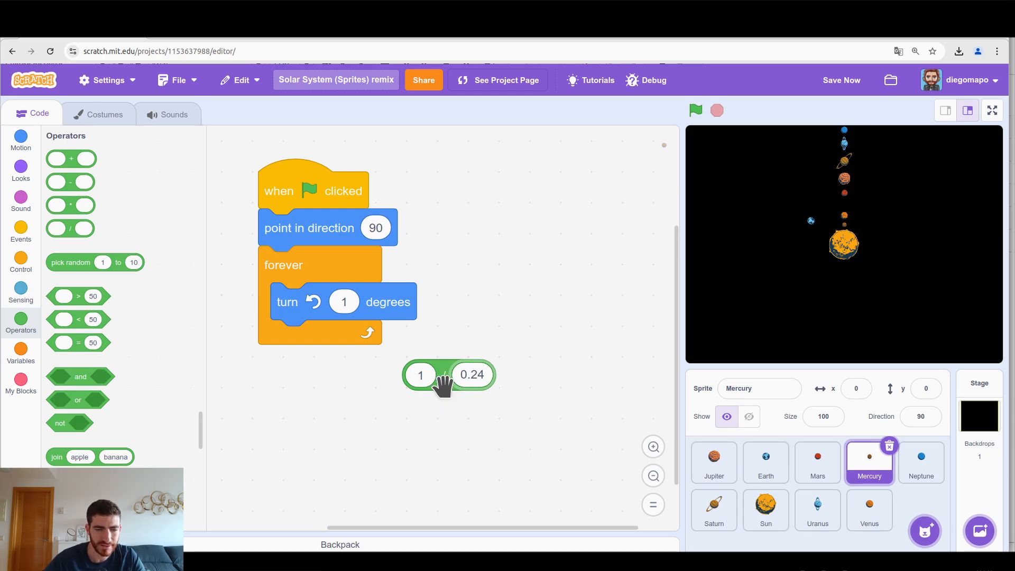
click(445, 374)
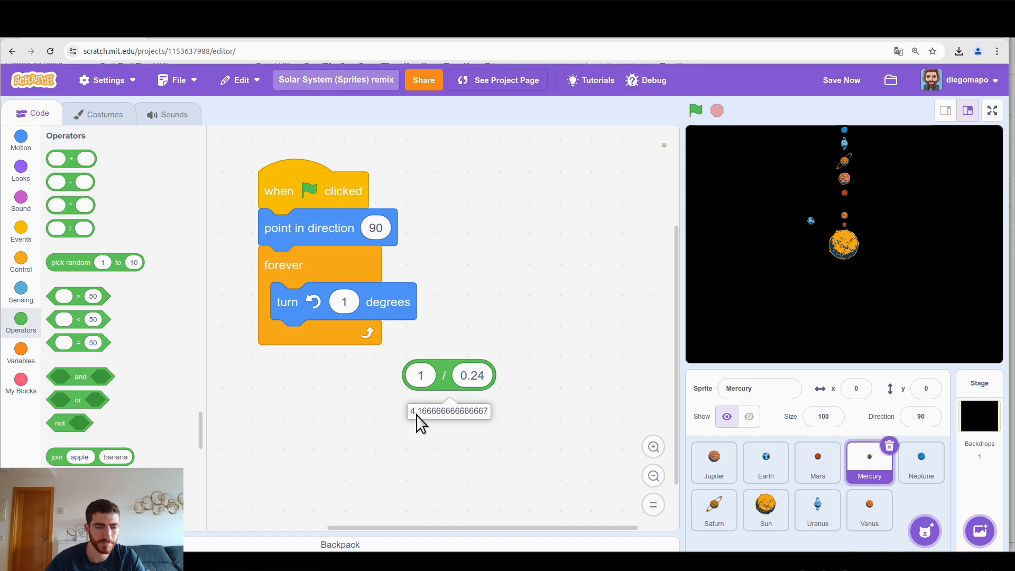
drag(448, 375, 414, 332)
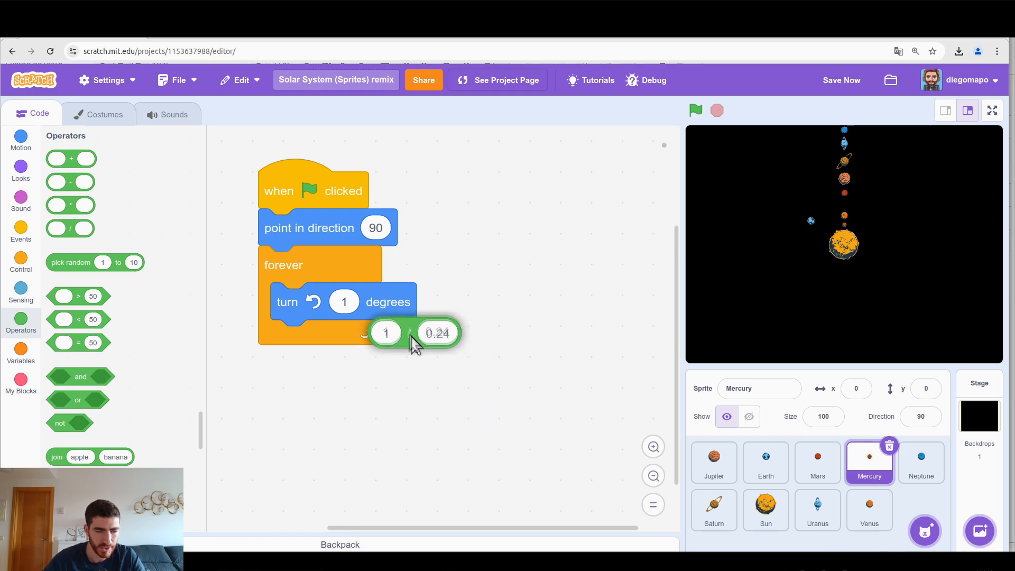
drag(411, 332, 346, 300)
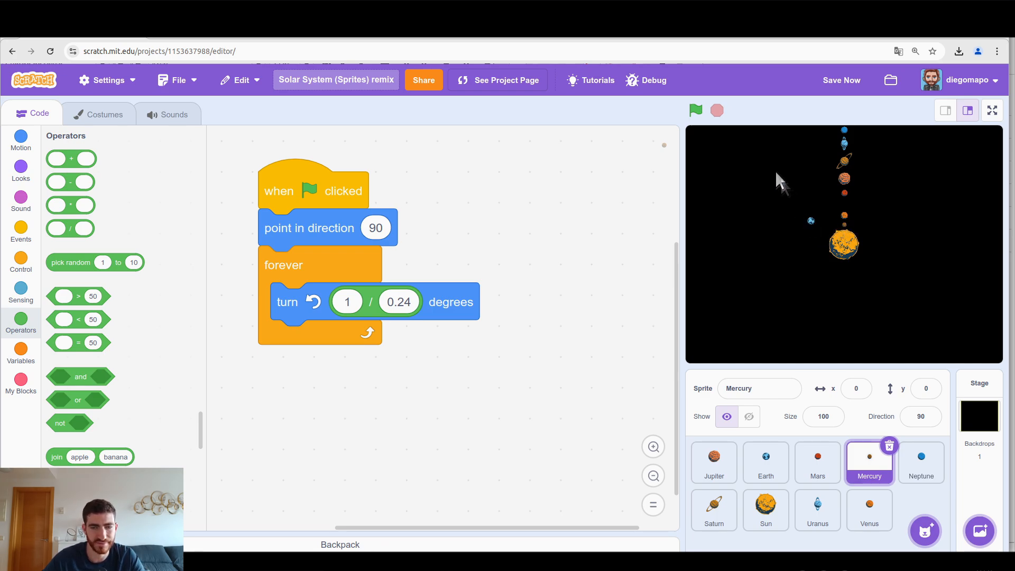
Run the project to watch Mercury's new orbit speed, then stop it.
click(695, 110)
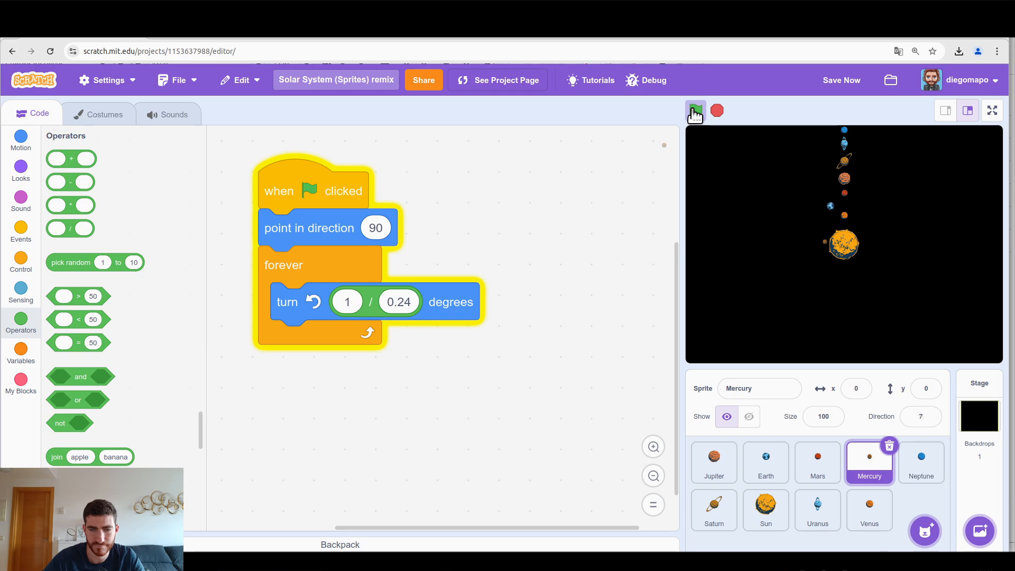
click(695, 110)
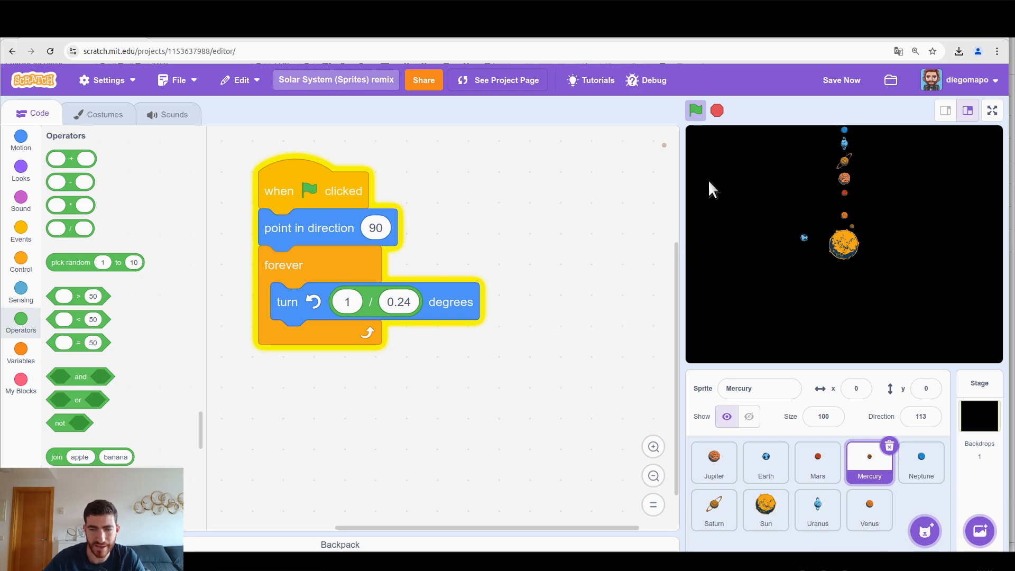
click(695, 109)
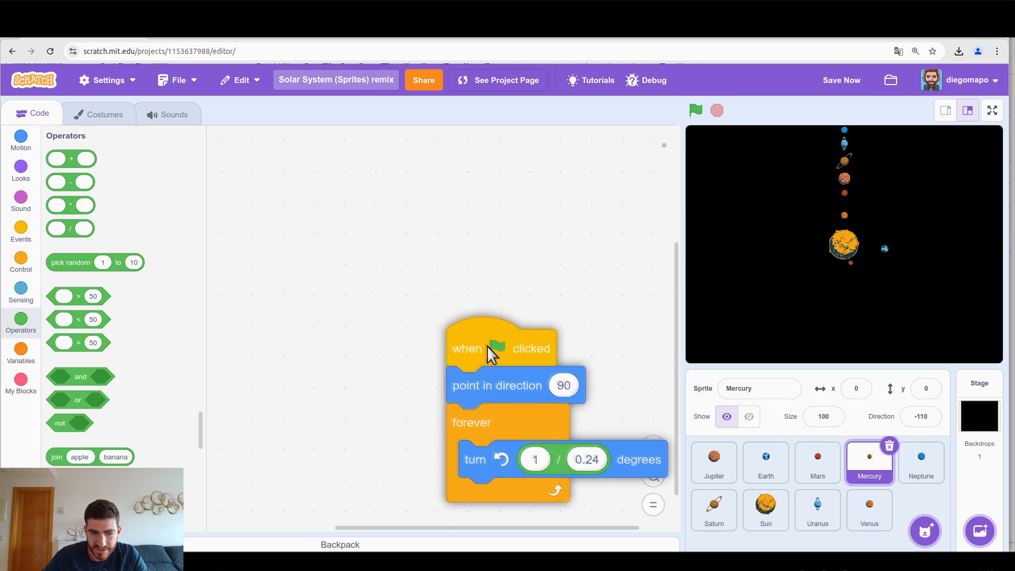
Copy the orbit script to Jupiter and change its divisor to 11.86.
drag(502, 348, 732, 470)
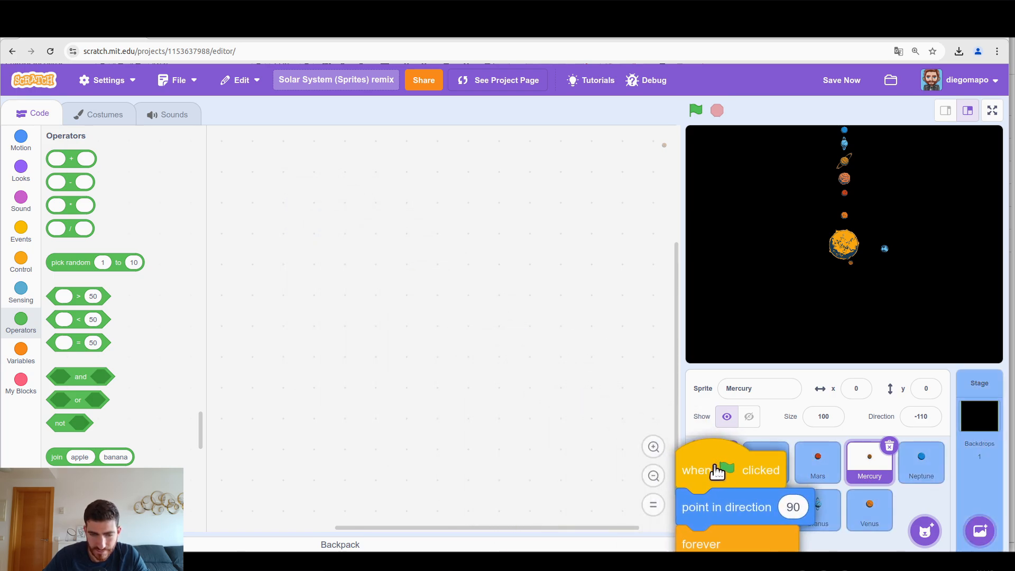
click(713, 462)
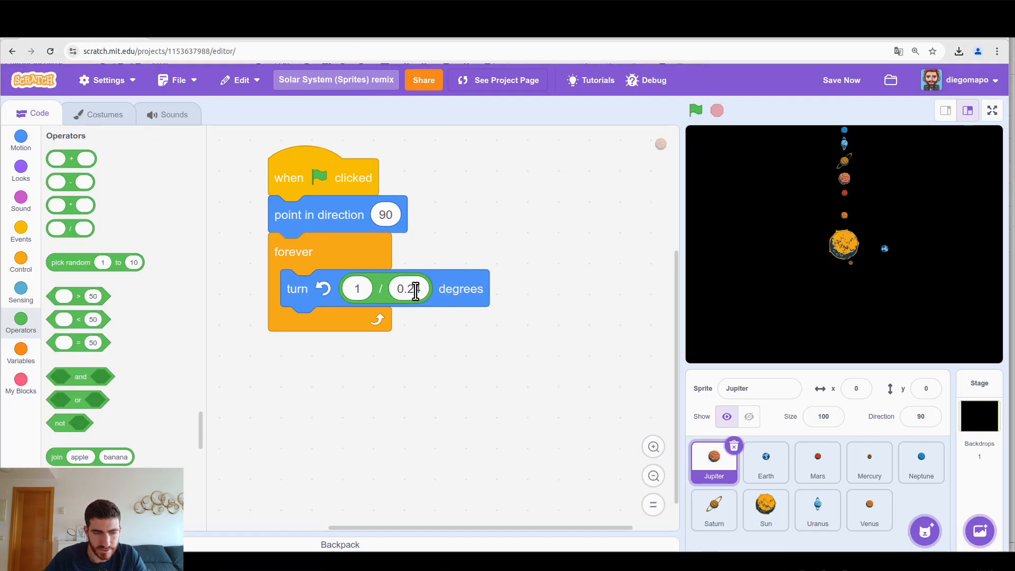
text(11.8)
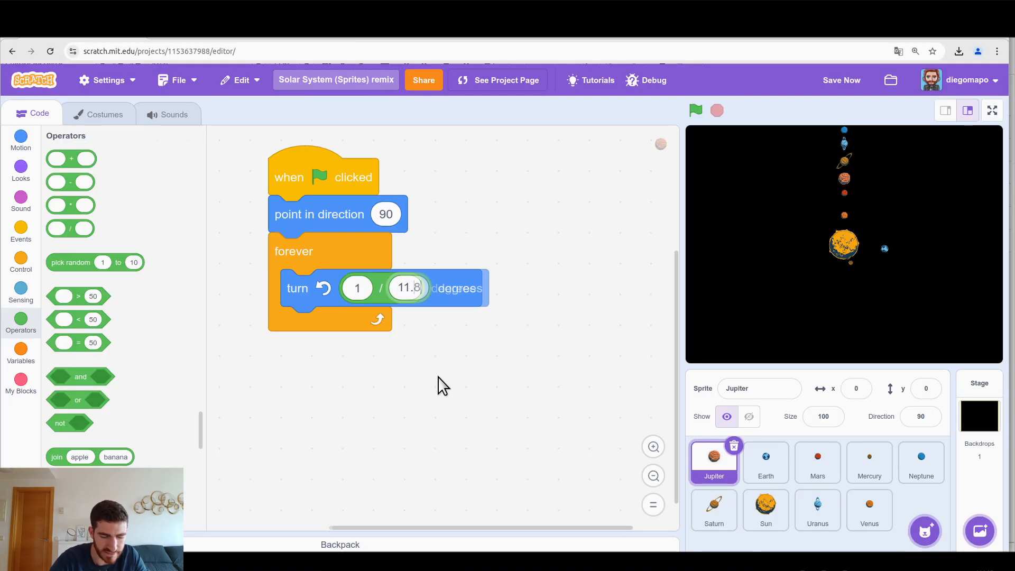
drag(382, 289, 473, 313)
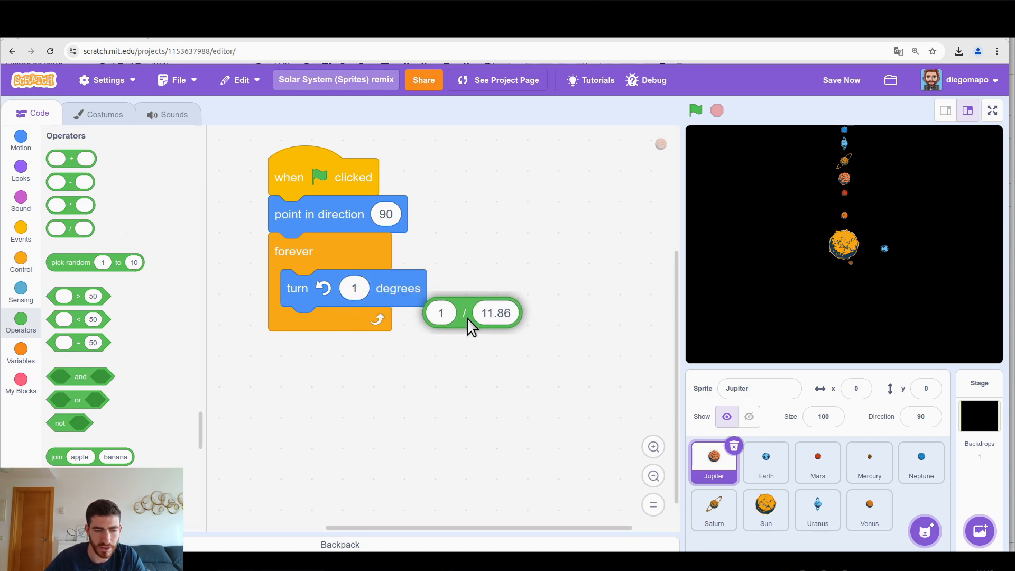
click(465, 312)
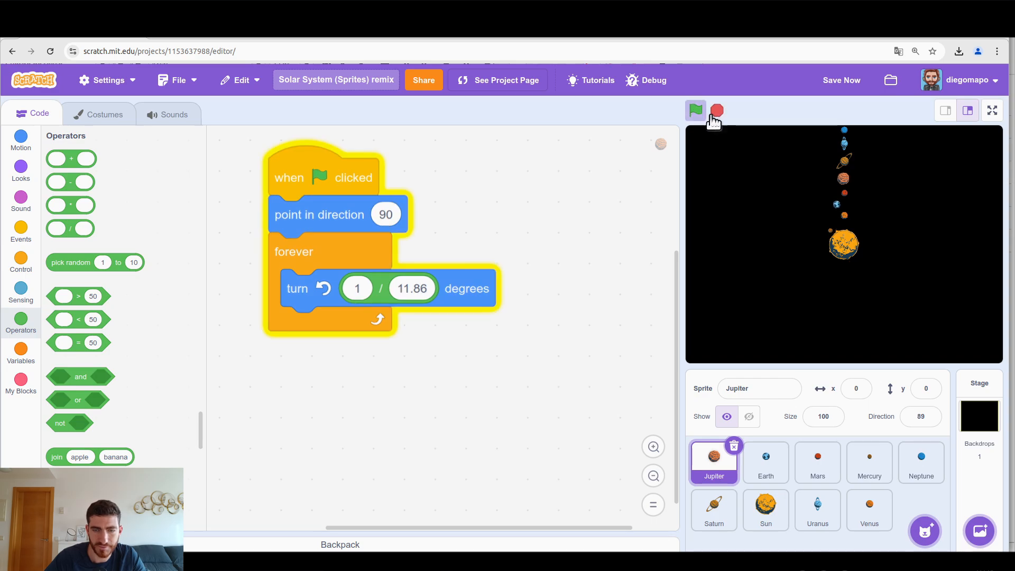
Run the project to check Jupiter's slow orbit, then stop it.
click(694, 109)
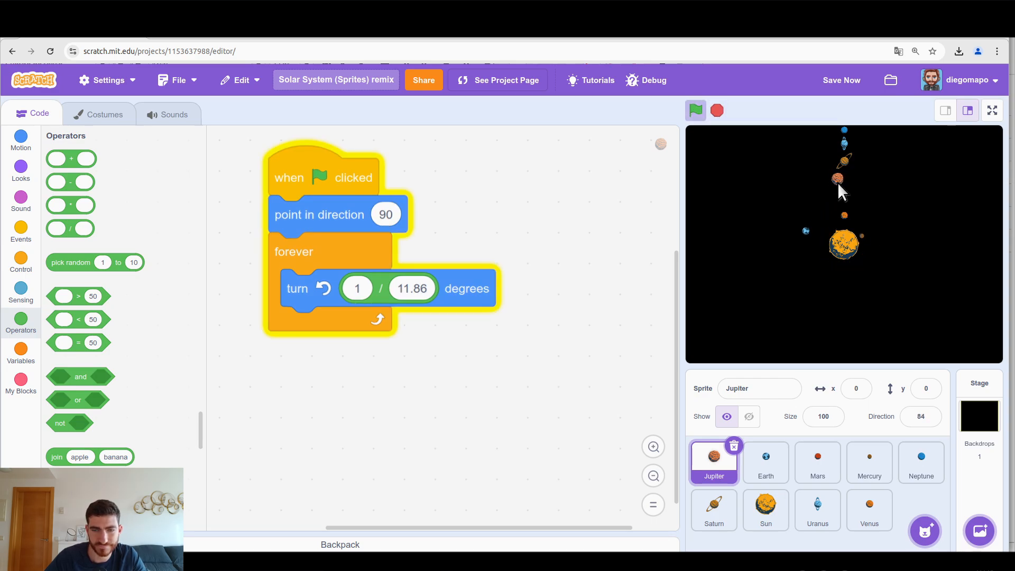
click(717, 110)
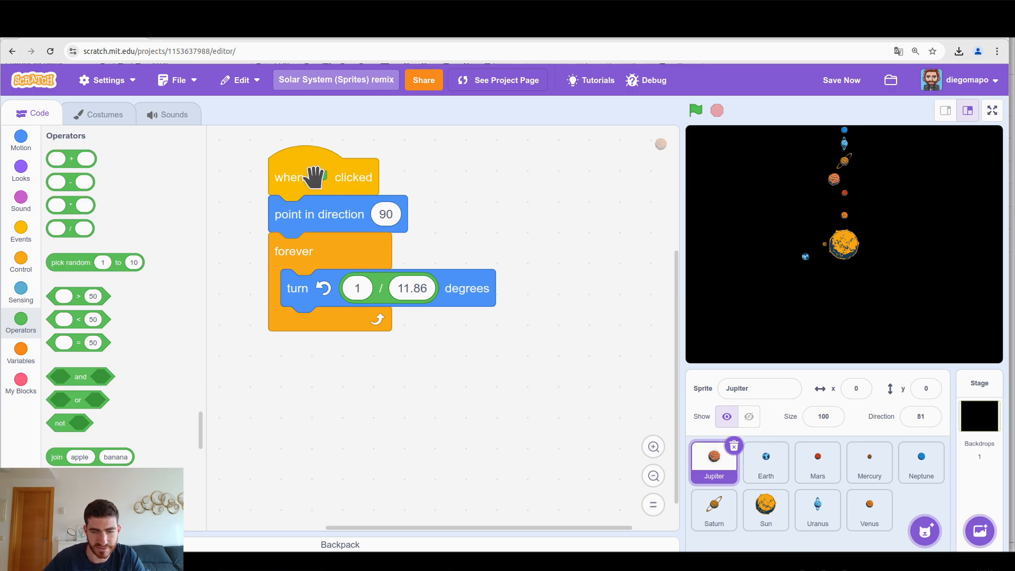
click(992, 110)
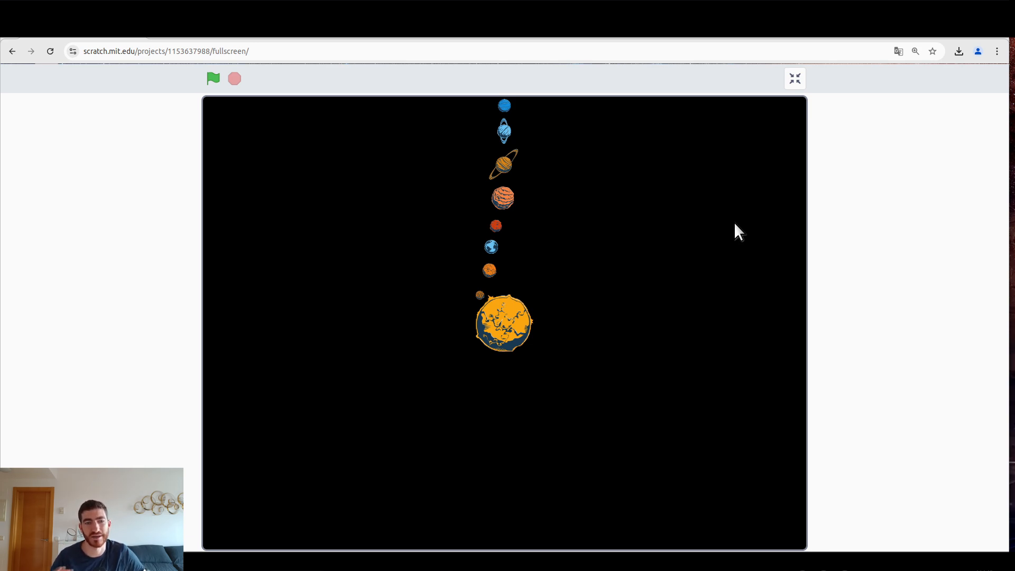
Watch all planets orbit full screen, then return to Venus's 1 / 0.62 script.
click(213, 78)
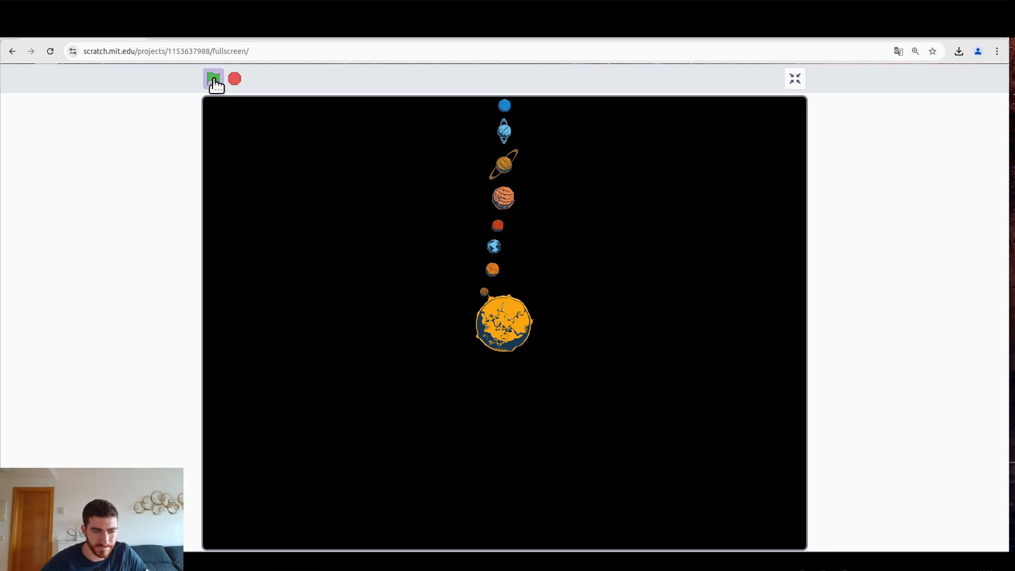
click(214, 78)
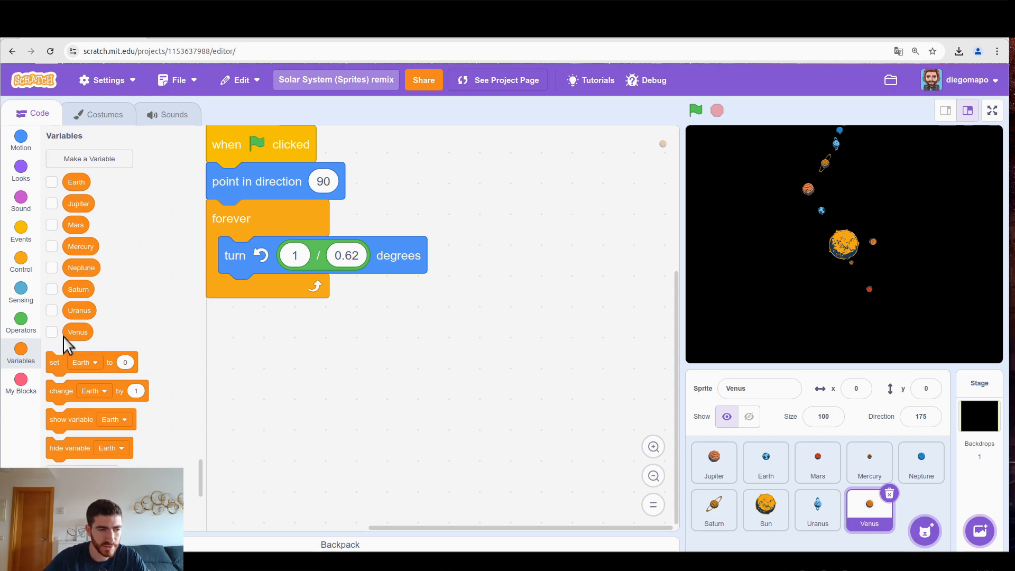
Show the Mercury variable counter on stage and switch to Mercury's code.
click(52, 246)
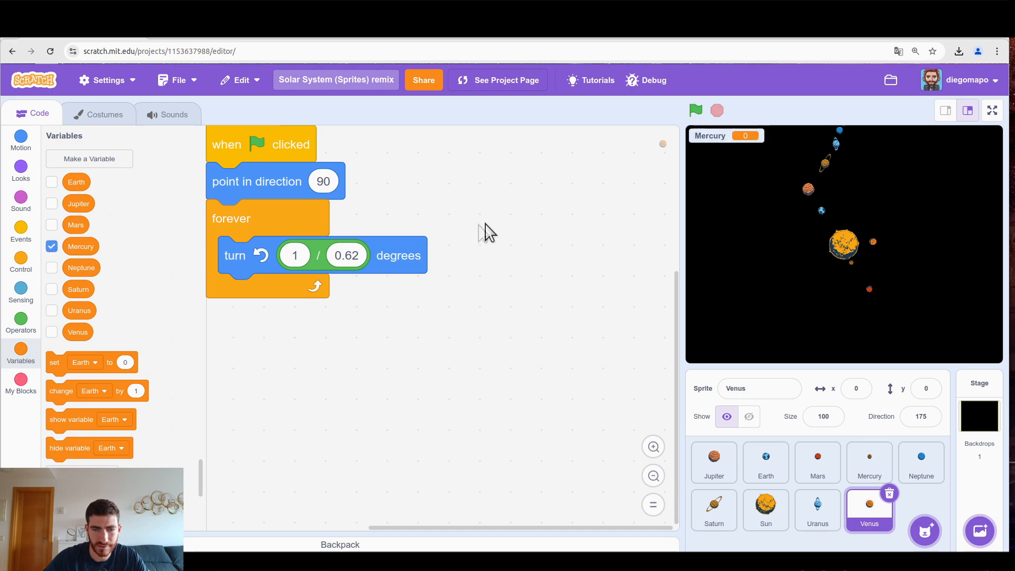
click(868, 462)
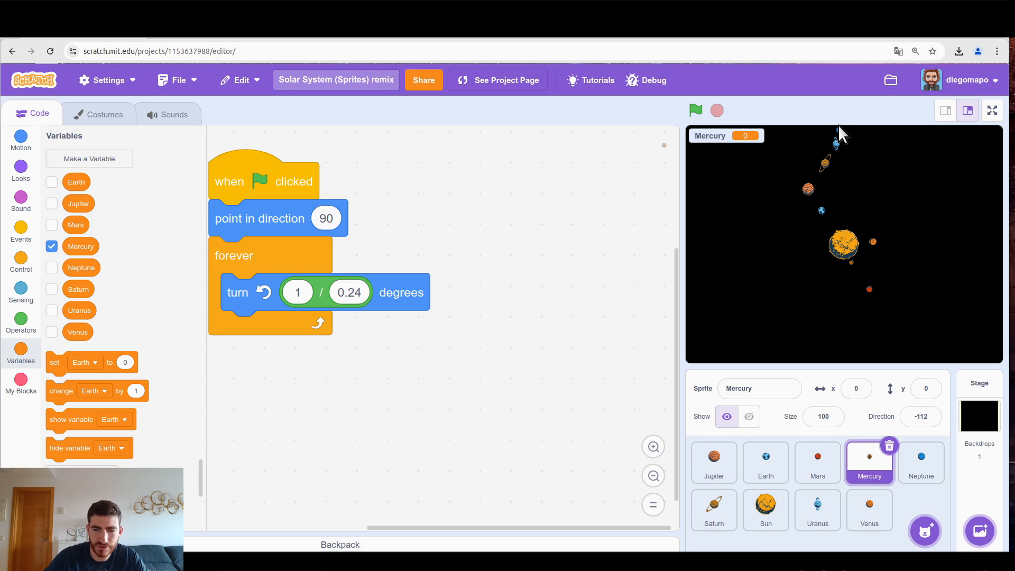
mouse_move(841, 167)
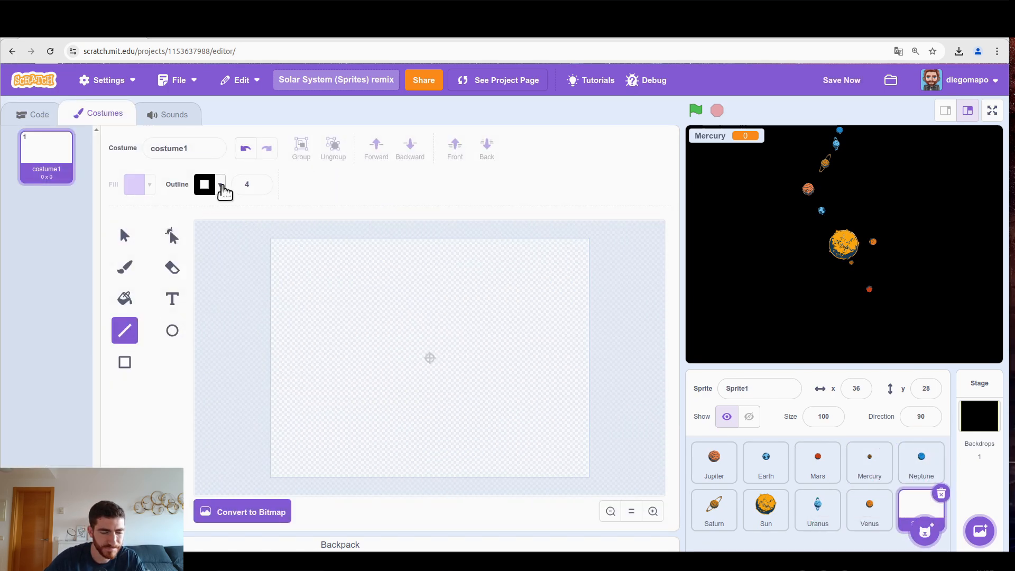
Draw a yellow vertical line of width 10 from the top down to the costume centre.
click(205, 185)
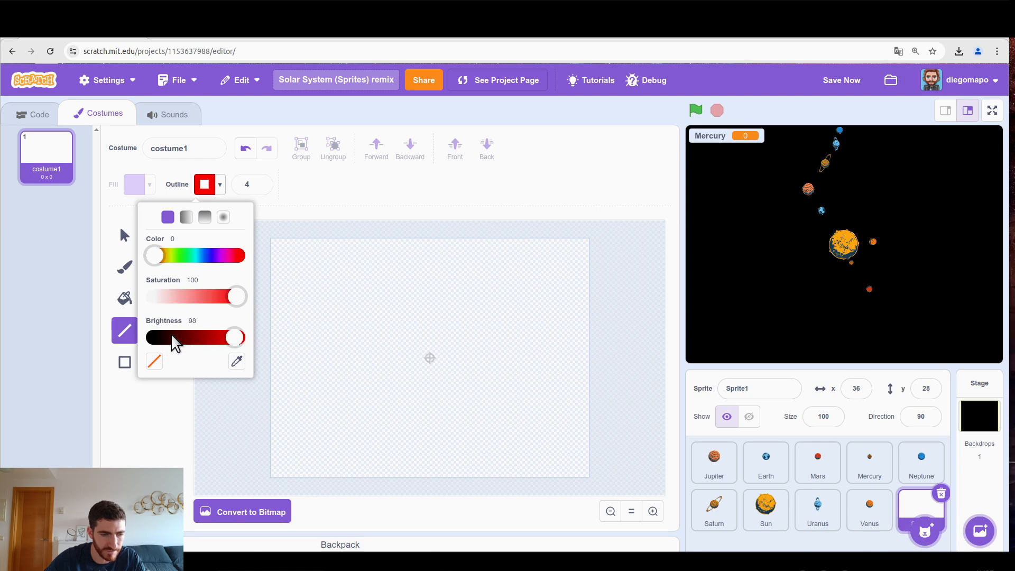
drag(153, 255, 167, 254)
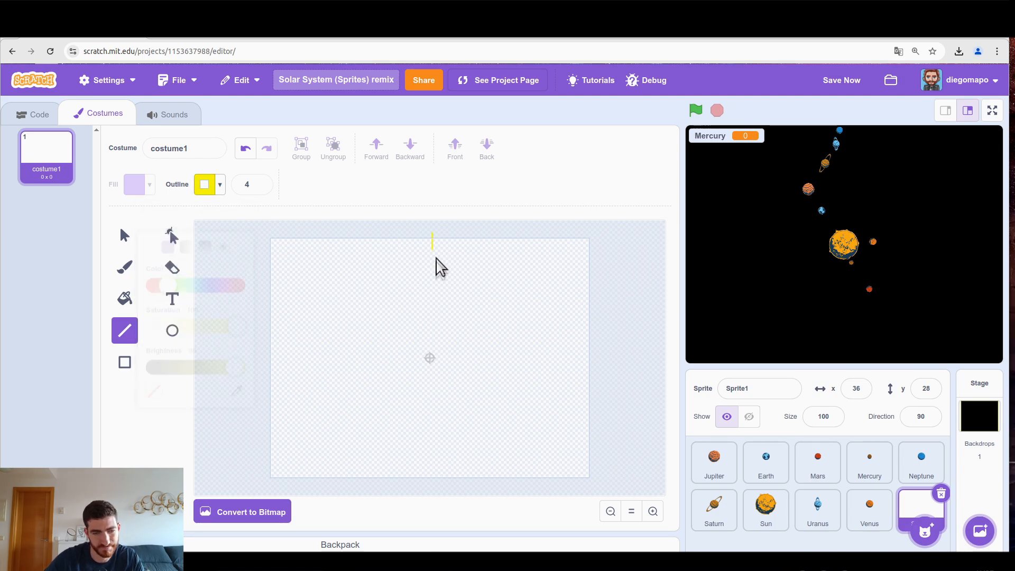
drag(431, 241, 430, 358)
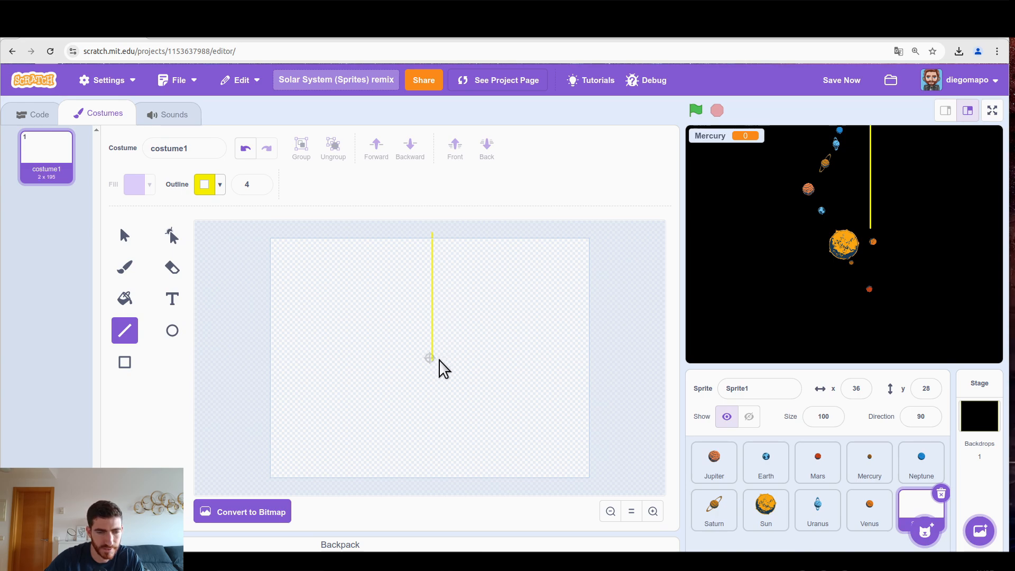
click(124, 236)
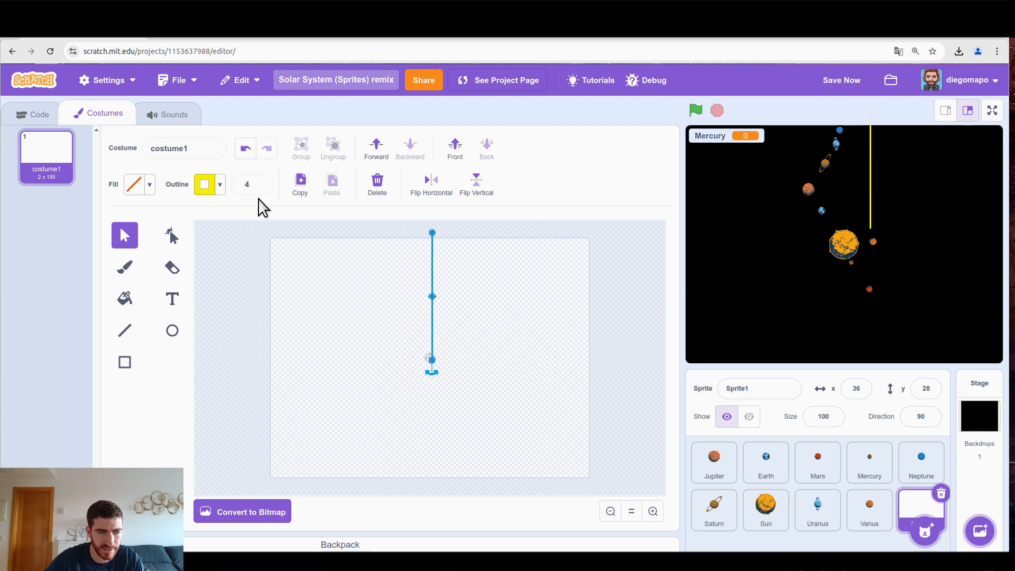
text(10)
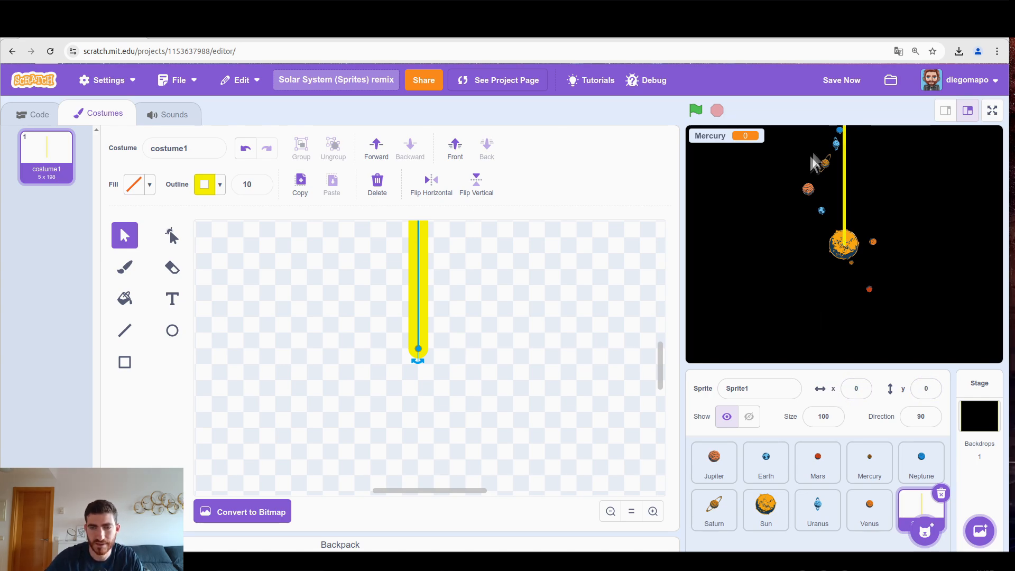
mouse_move(120, 142)
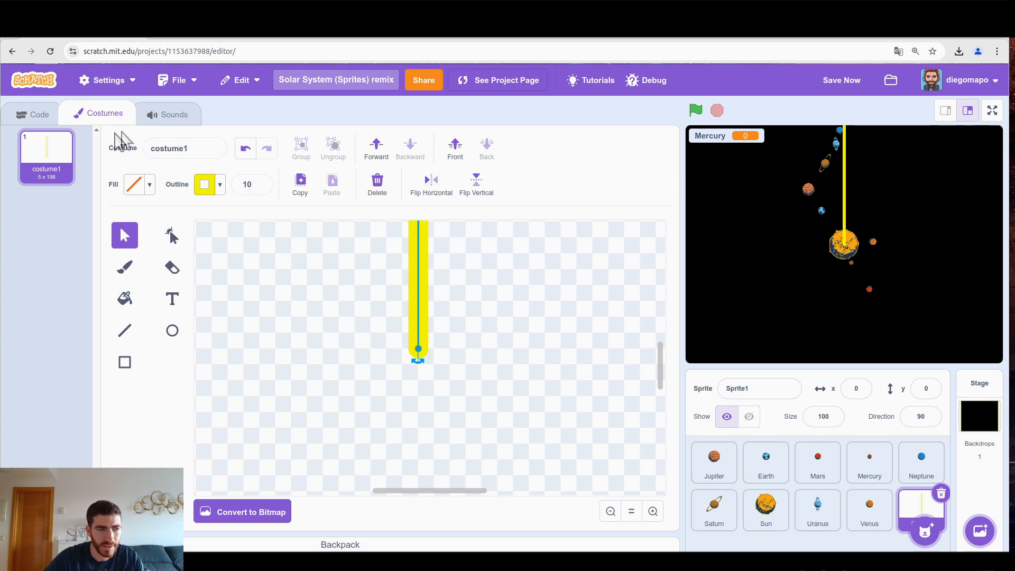
Rename the new line sprite to Sensor.
click(759, 389)
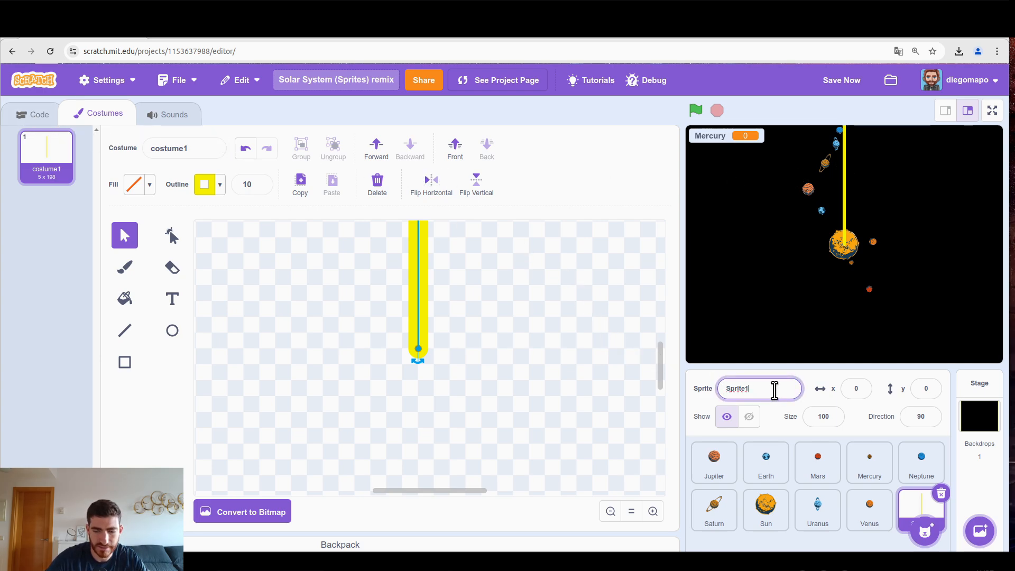
text(Sensor)
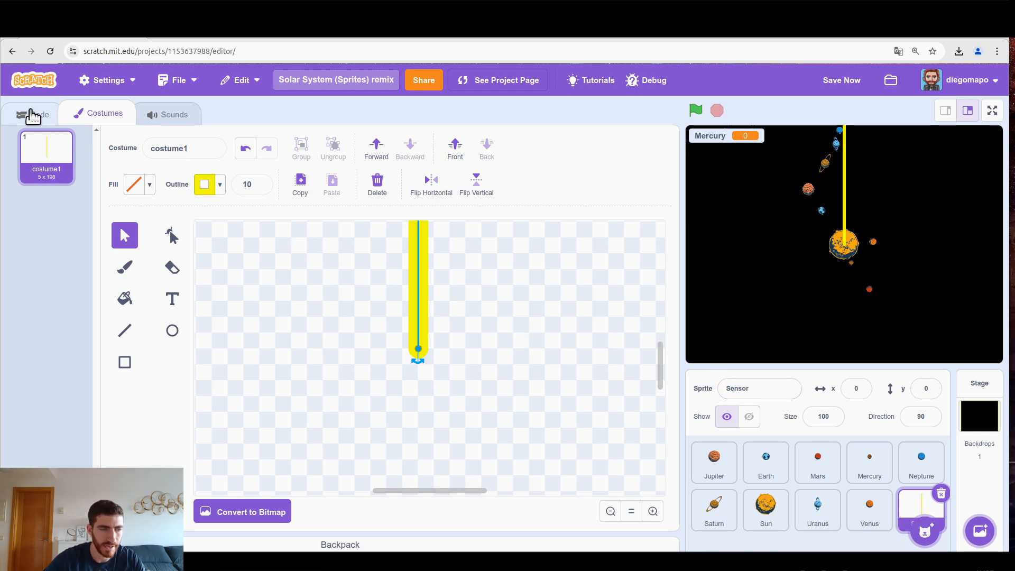
Give Sensor a green-flag go-to-back-layer script, test it, and return to Mercury's code.
click(31, 113)
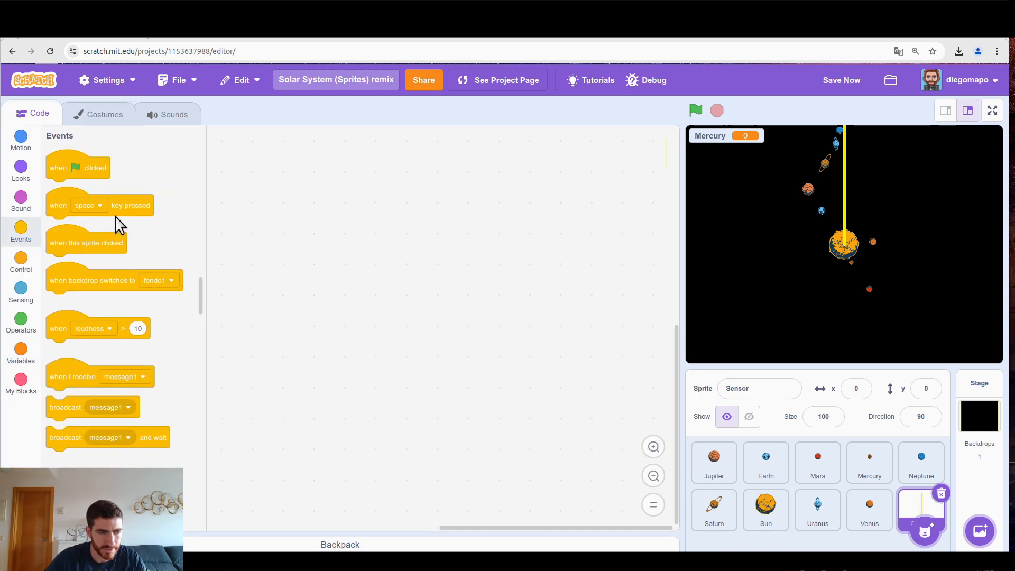
click(20, 170)
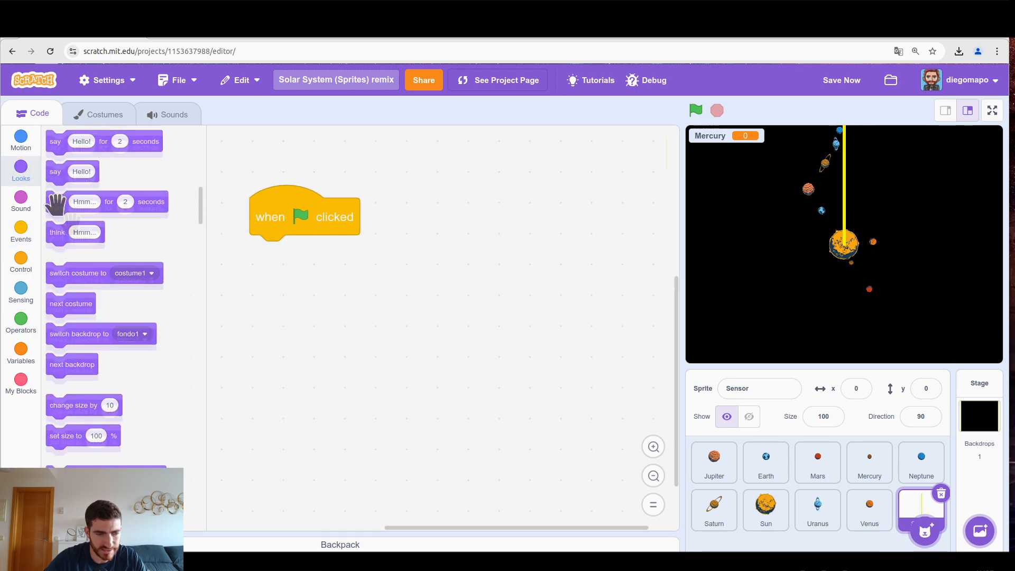
scroll(down, 3)
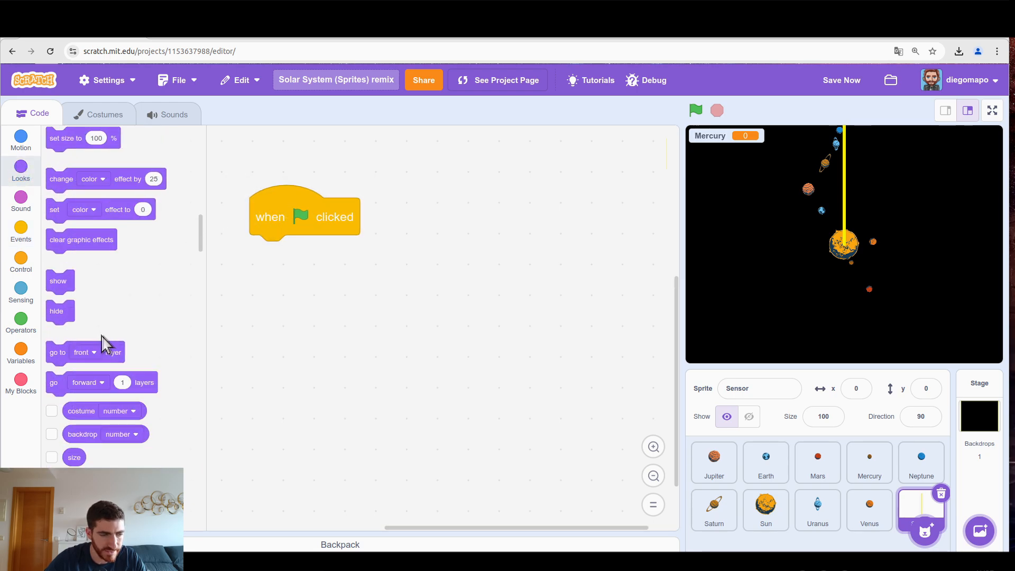
drag(57, 352, 269, 254)
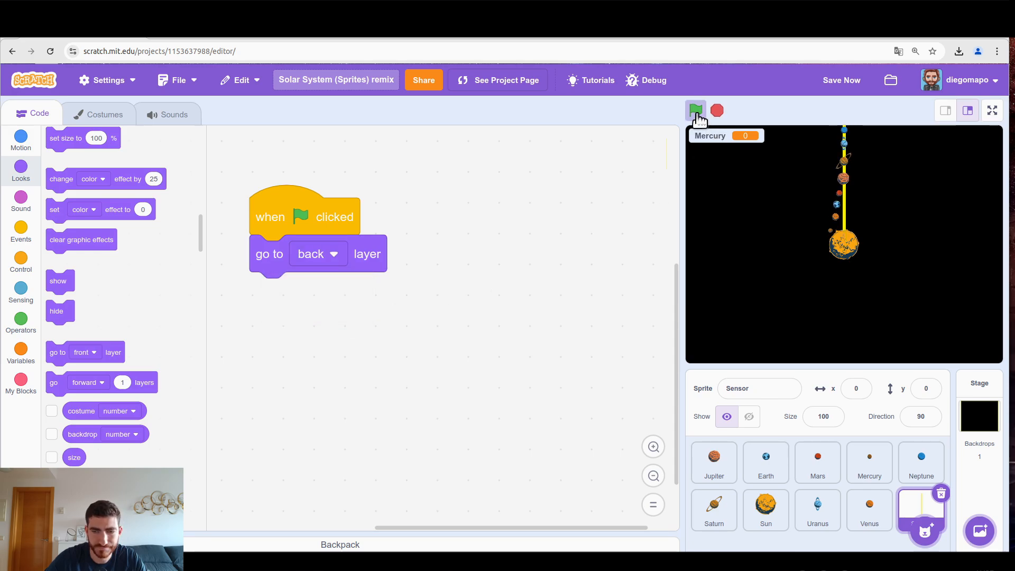
click(695, 110)
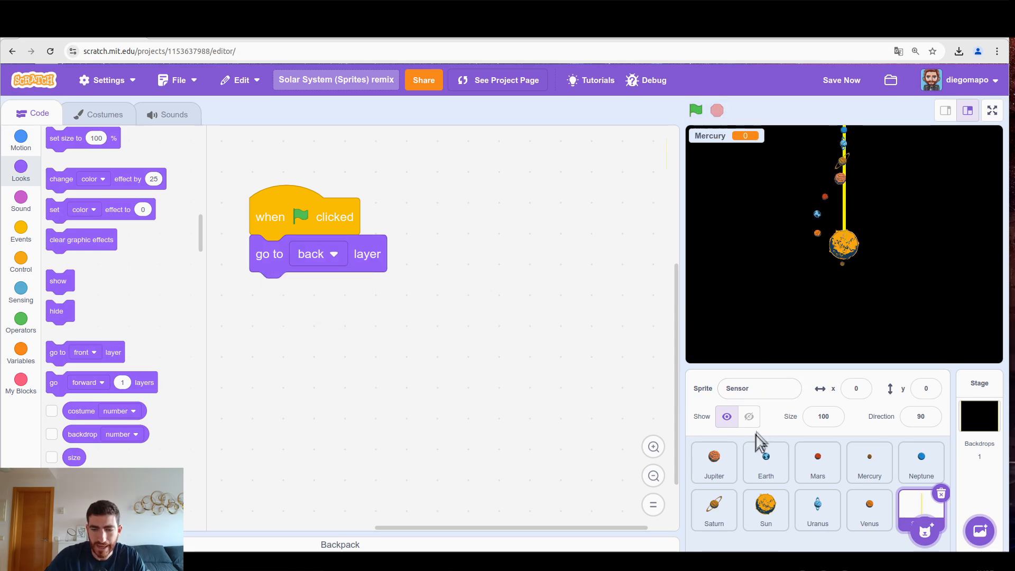
click(869, 462)
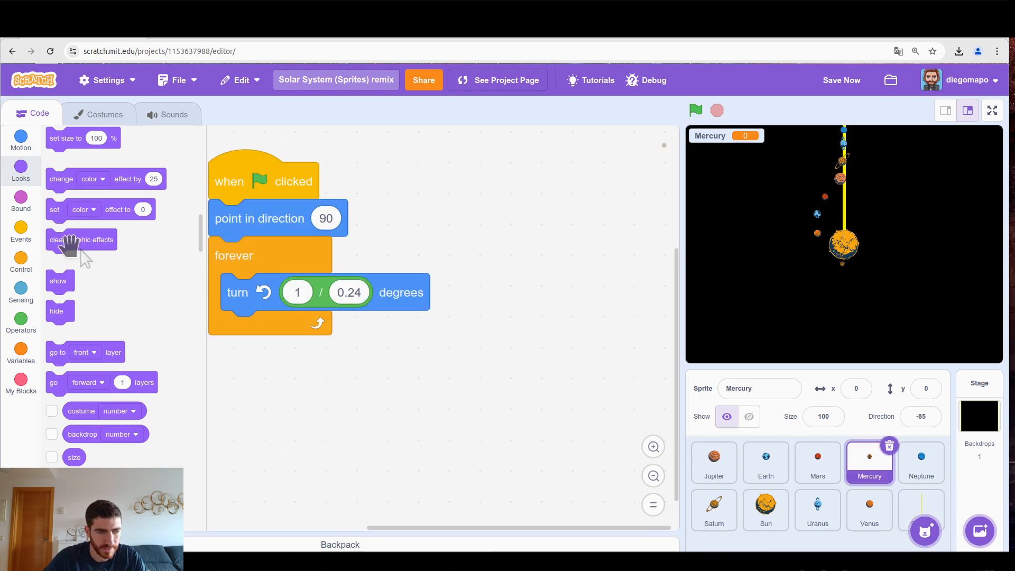
Build Mercury's flag script: forever, if touching Sensor, change the Mercury counter by 1.
click(20, 230)
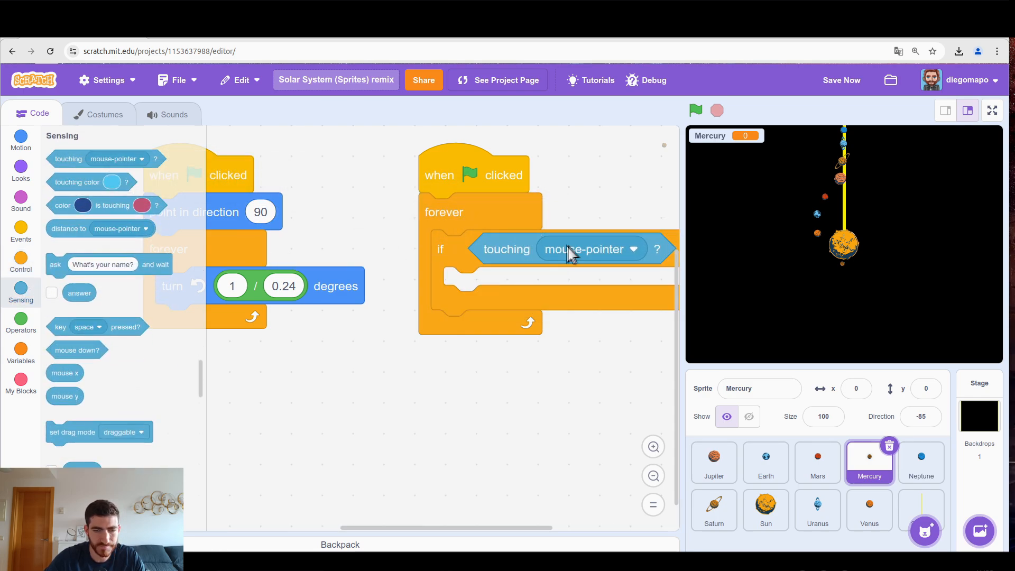
click(632, 249)
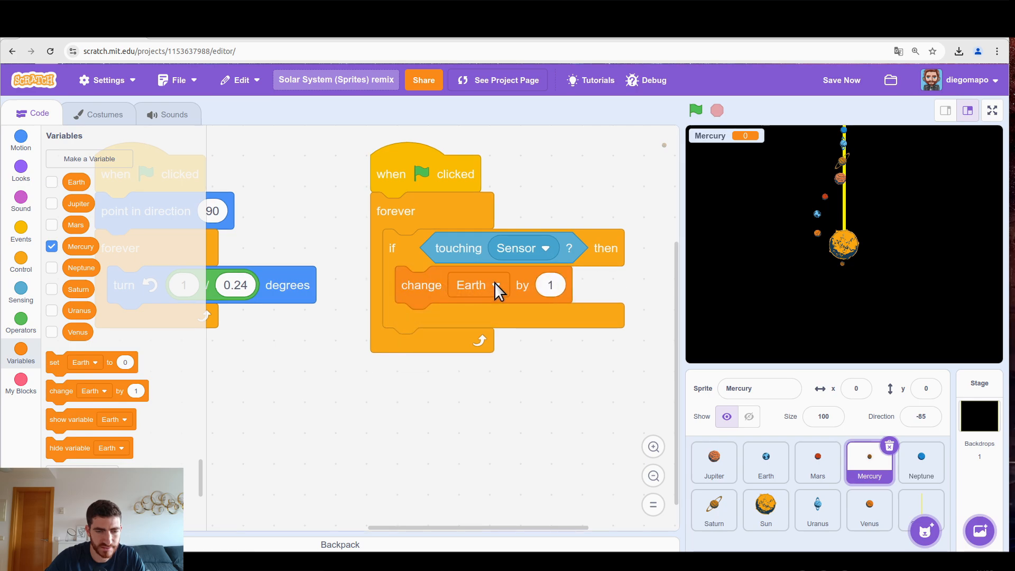
click(477, 285)
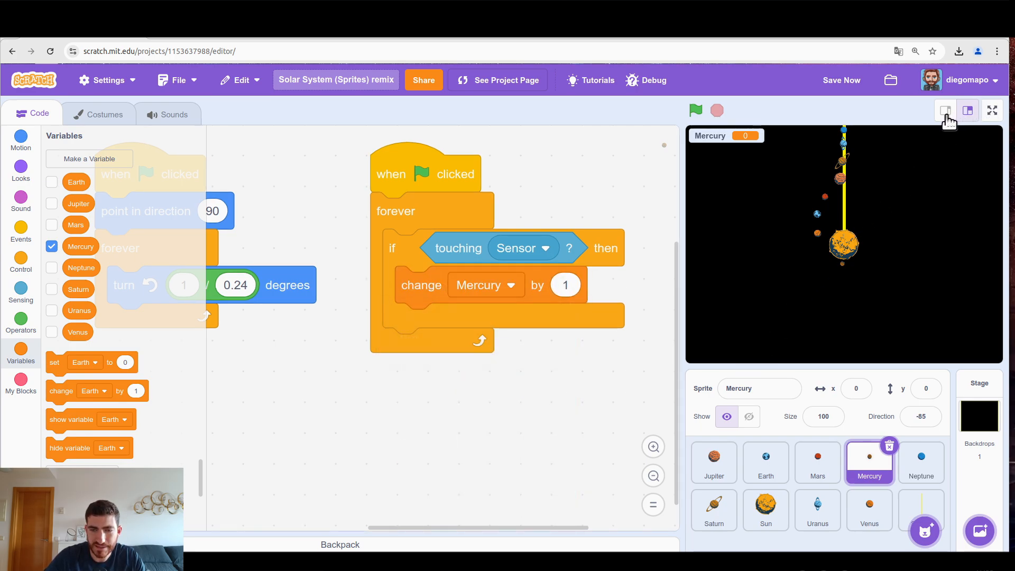
Test the script by moving Mercury onto the Sensor line and back twice.
click(749, 416)
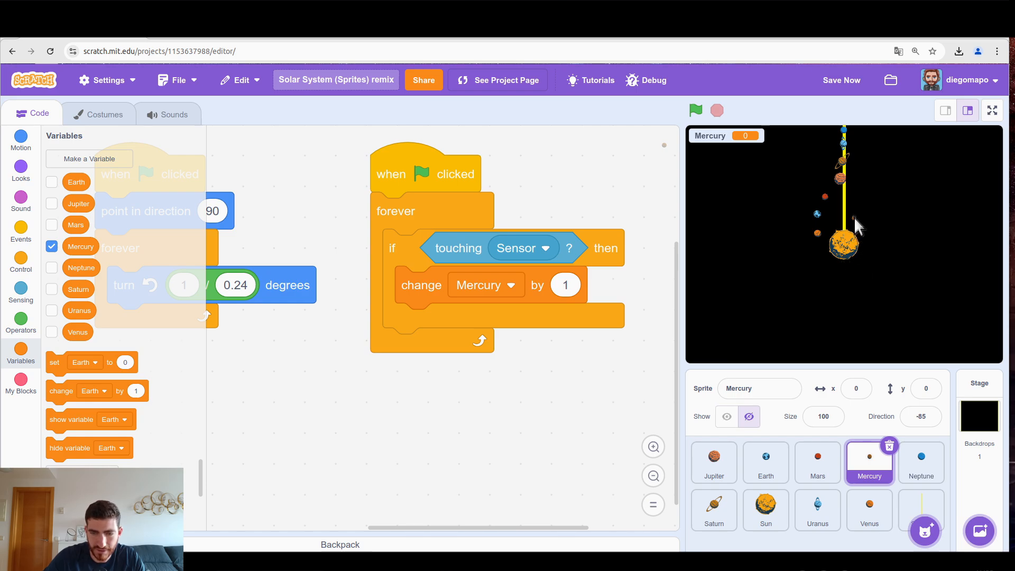
mouse_move(855, 211)
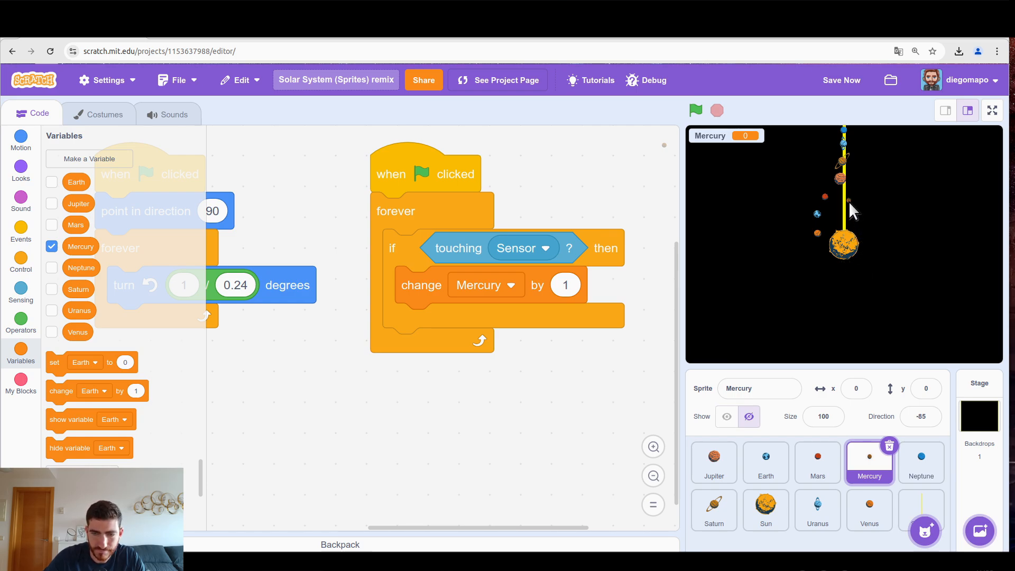
click(726, 417)
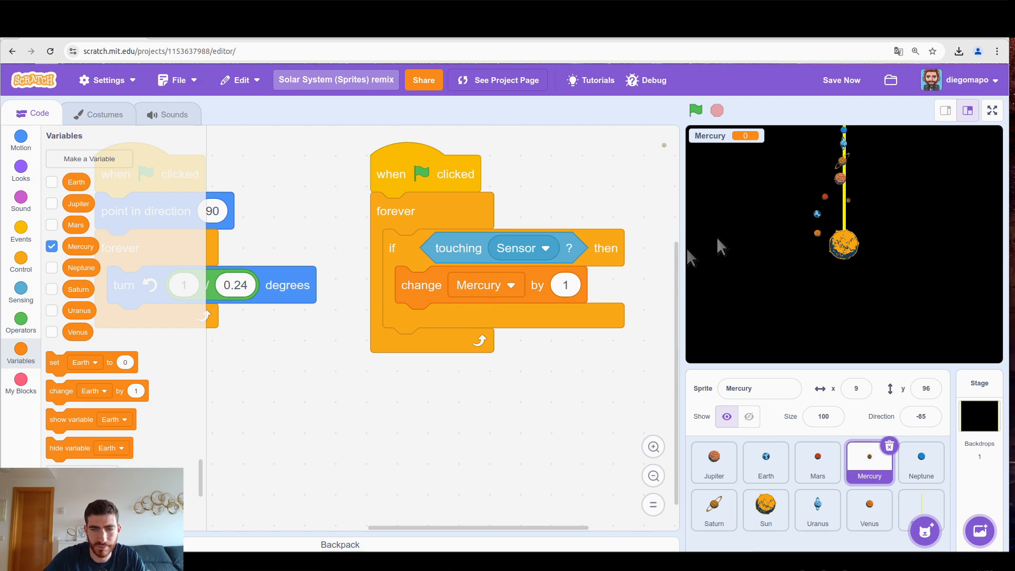
click(749, 416)
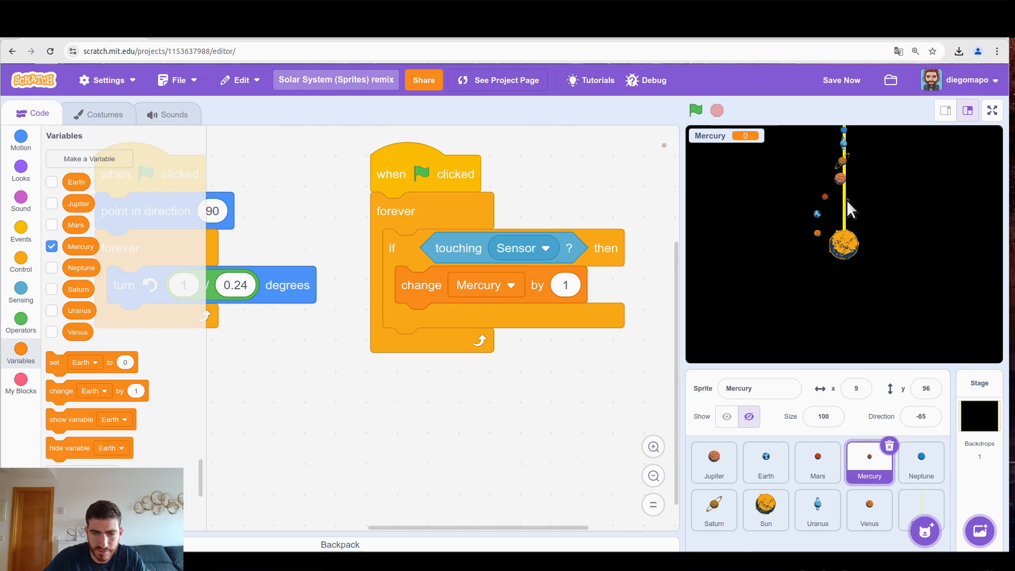
click(726, 417)
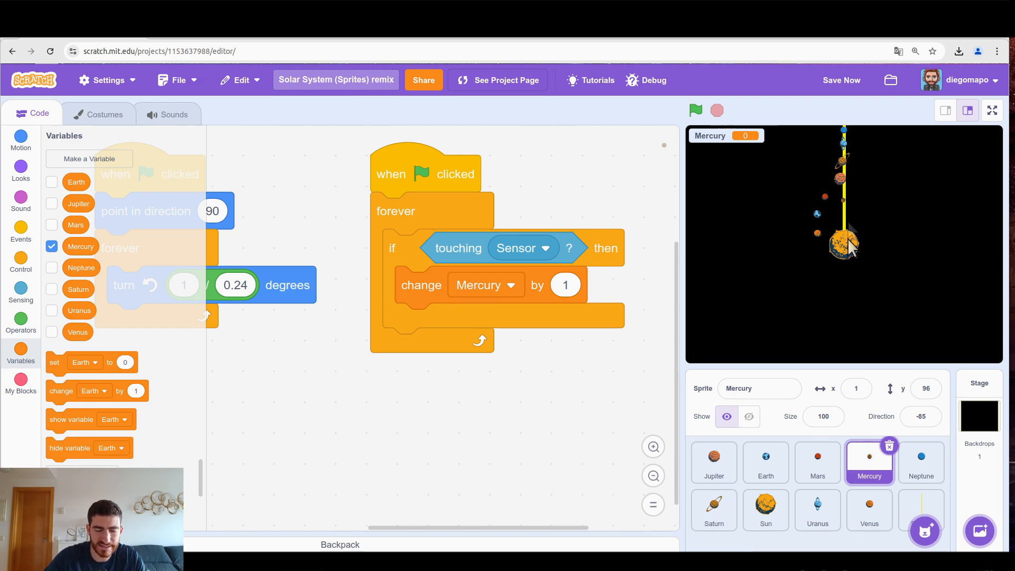
mouse_move(523, 337)
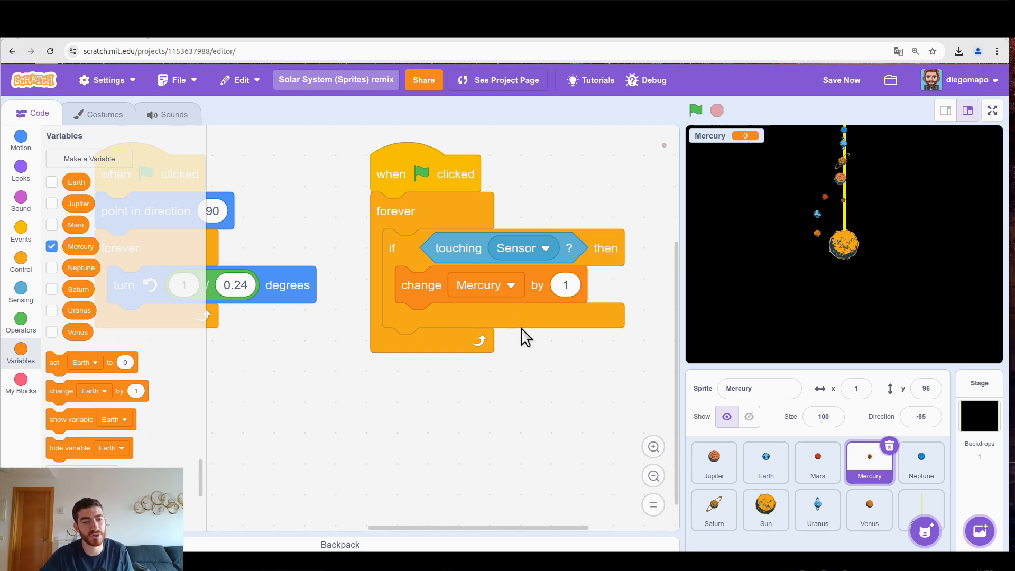
mouse_move(580, 300)
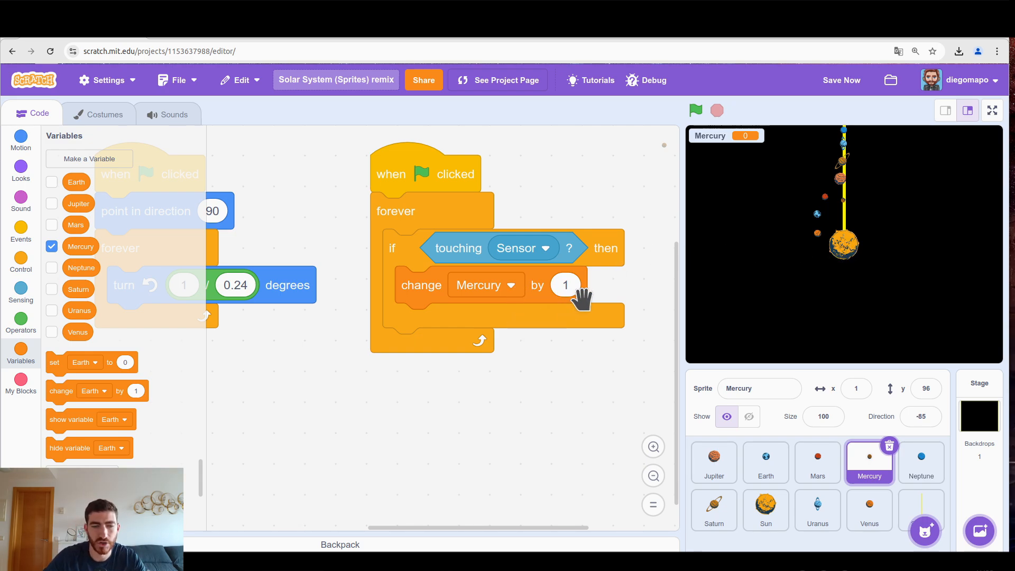
mouse_move(848, 208)
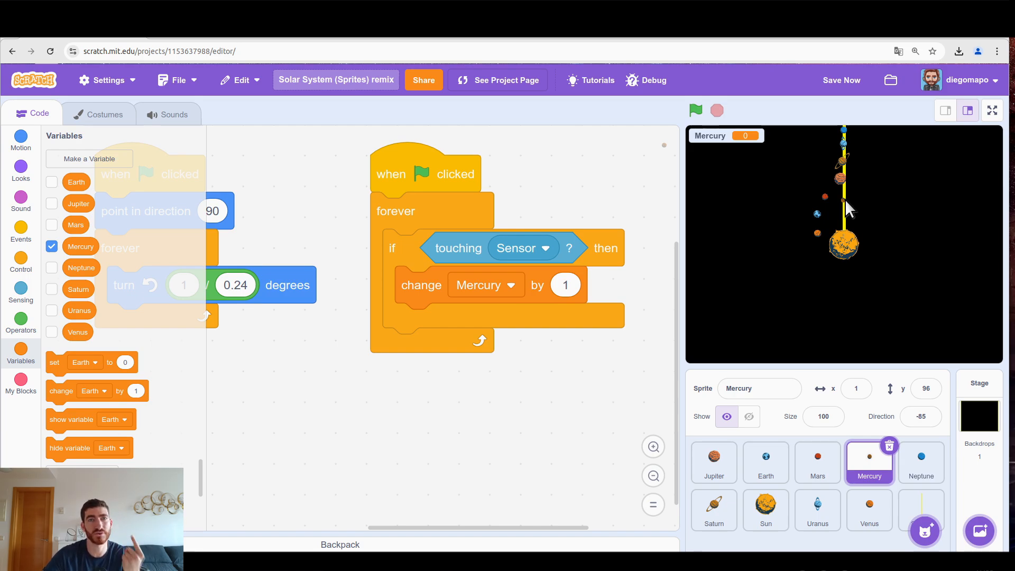
mouse_move(660, 278)
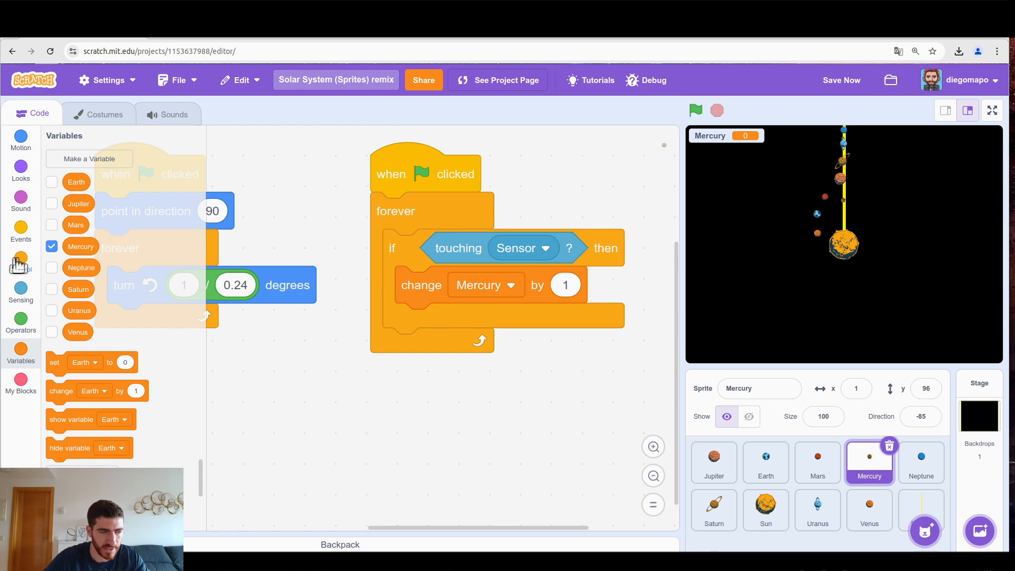
Add 'wait until not touching Sensor' under the change block so each pass counts once.
click(20, 261)
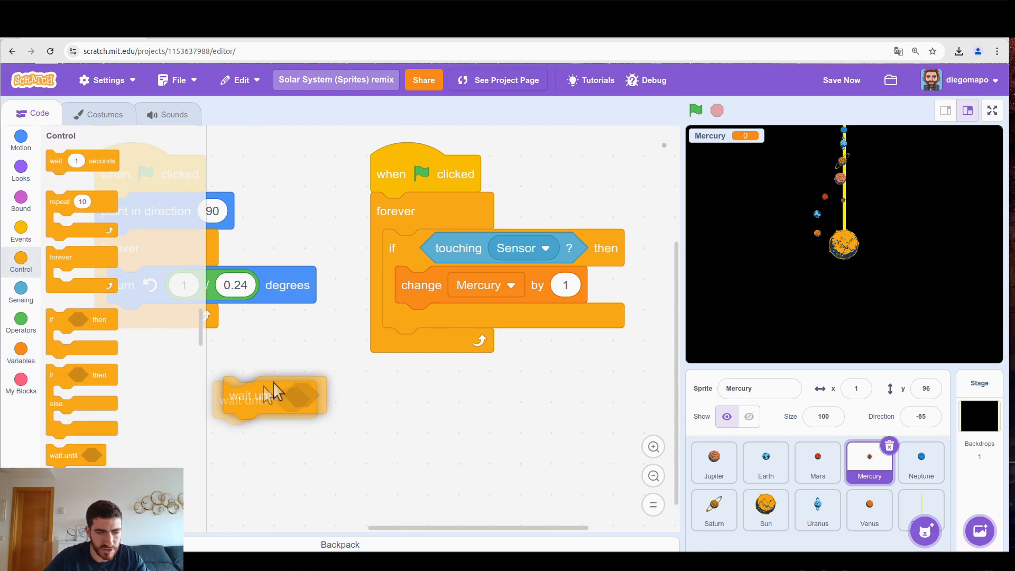
drag(272, 395, 427, 323)
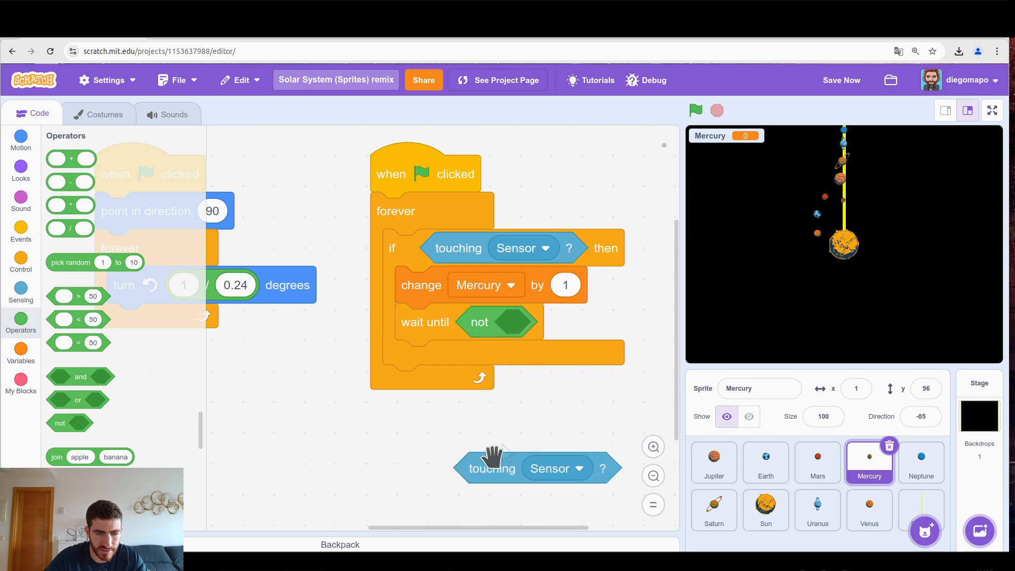
drag(492, 468, 524, 325)
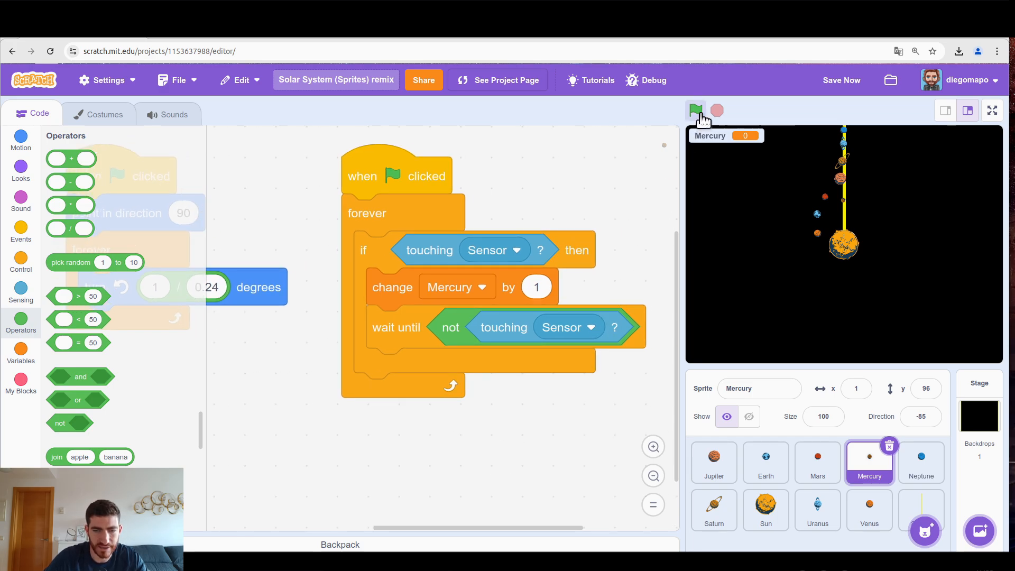
Run the project and confirm the Mercury counter reaches 2.
click(696, 110)
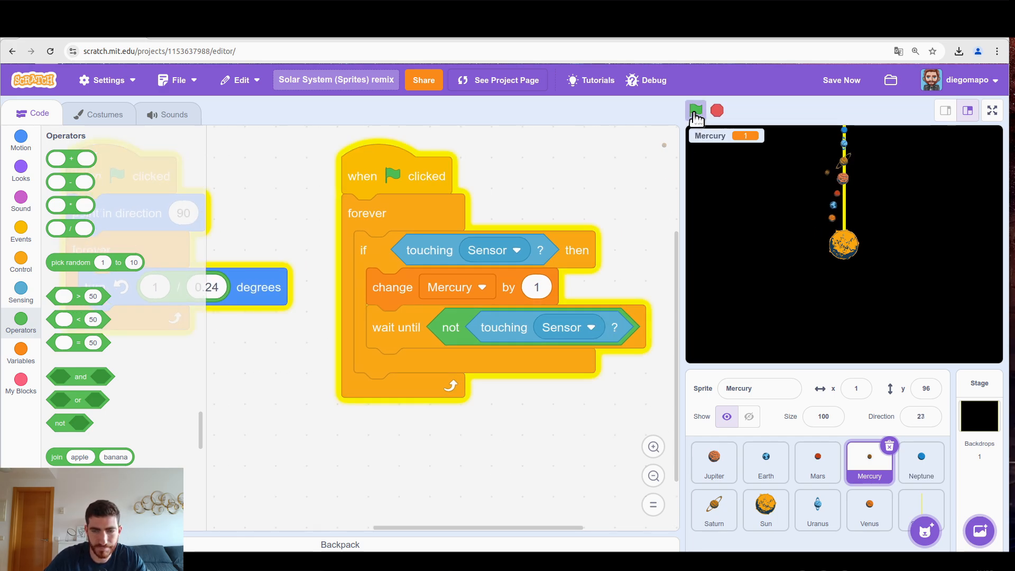
click(695, 110)
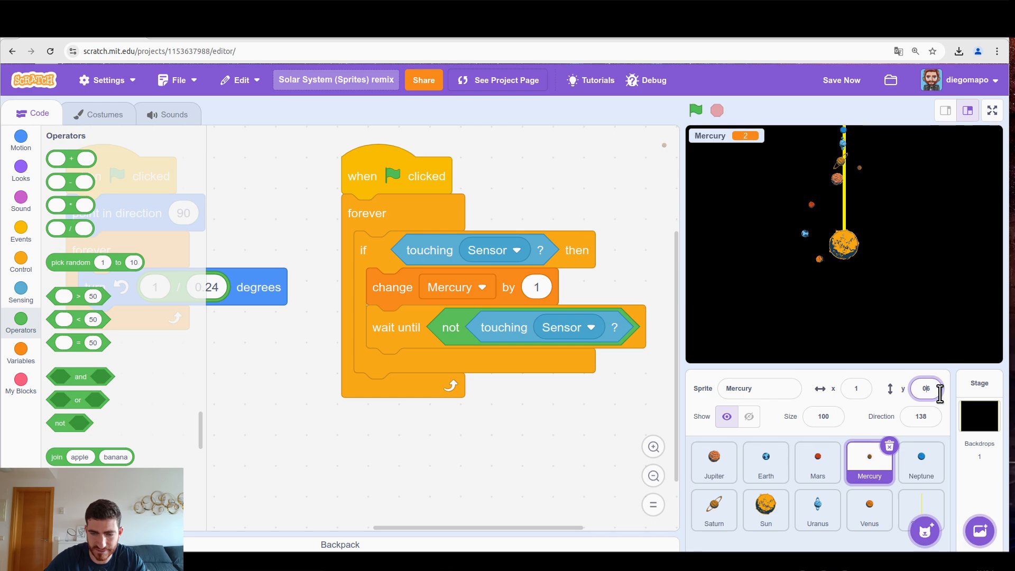
click(856, 388)
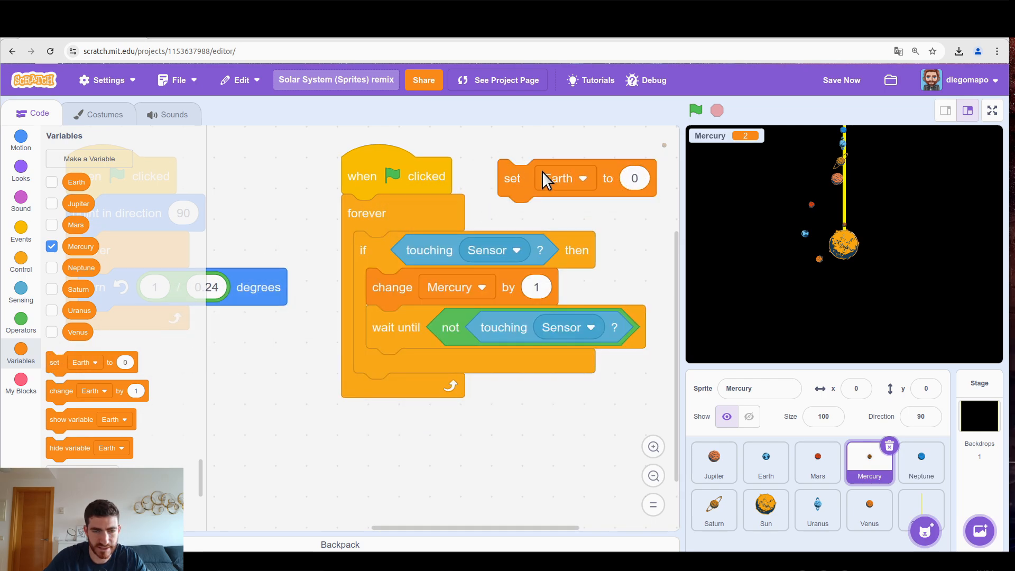
Reset the Mercury counter at the start of the script and run a first test.
click(563, 178)
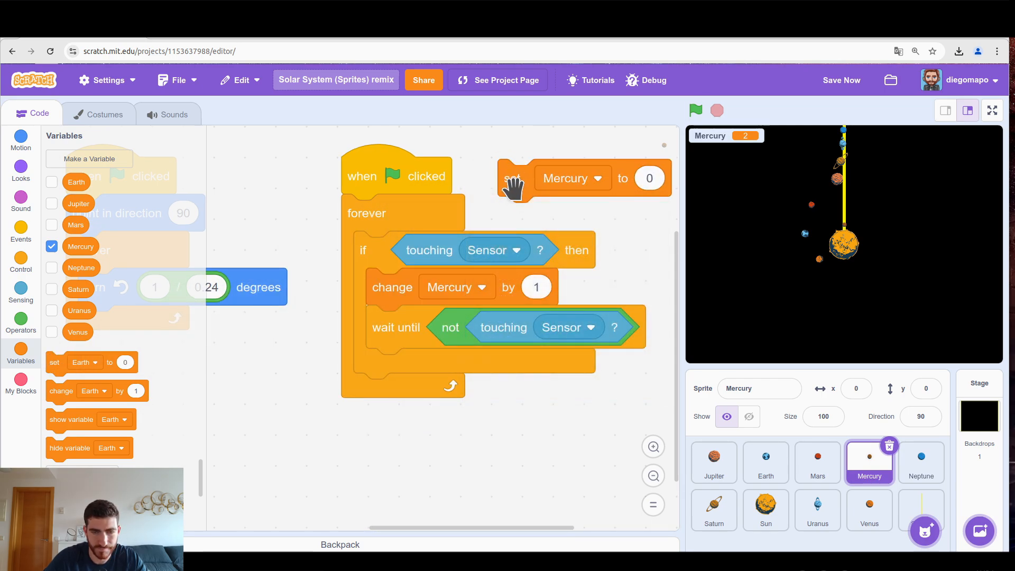
click(695, 110)
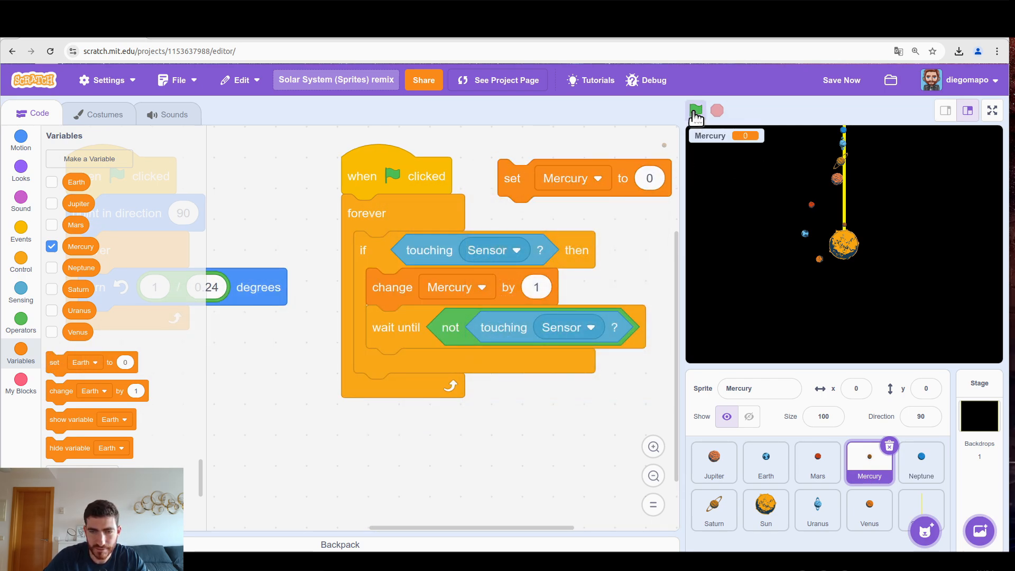
click(695, 110)
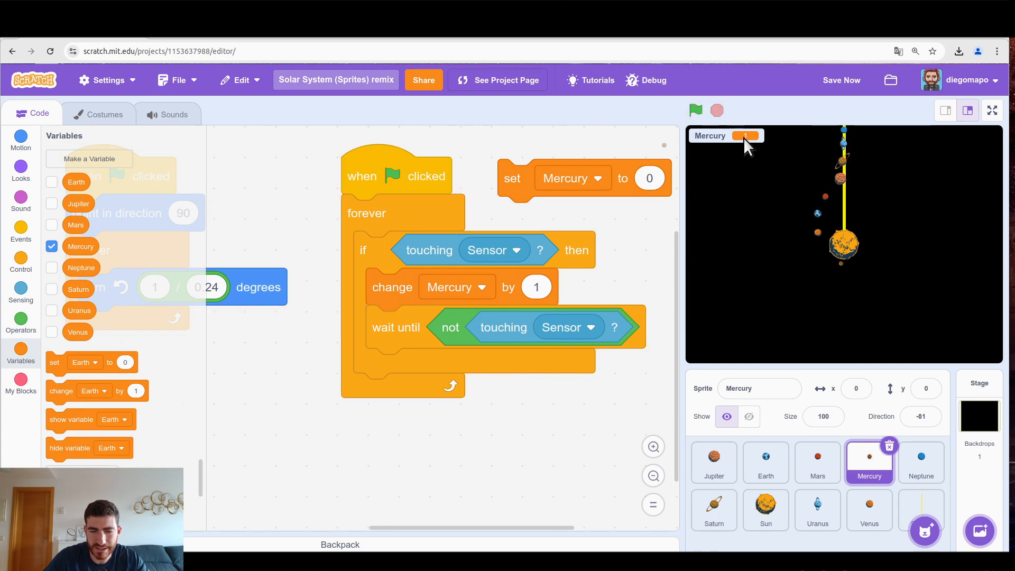
mouse_move(873, 284)
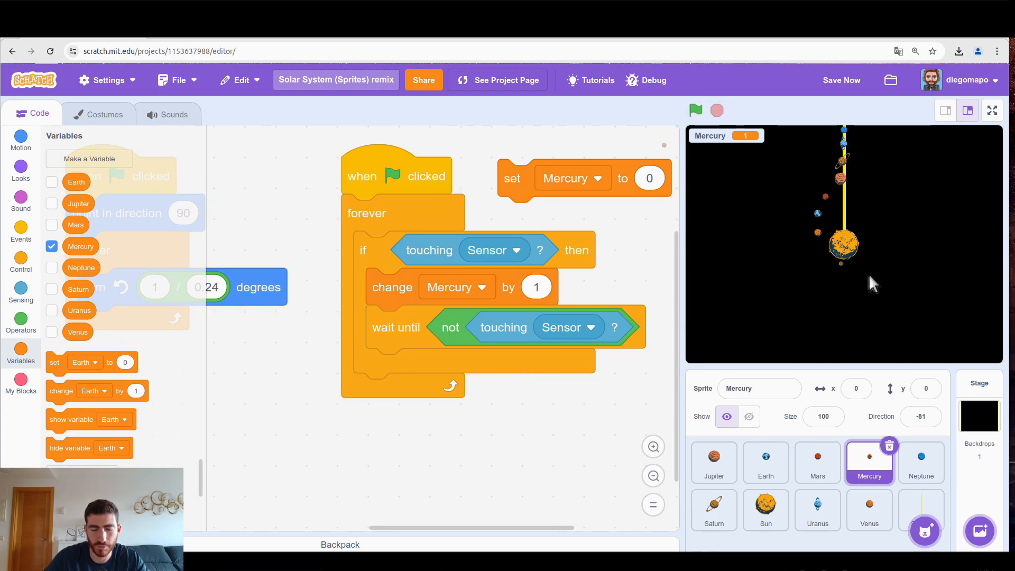
mouse_move(851, 220)
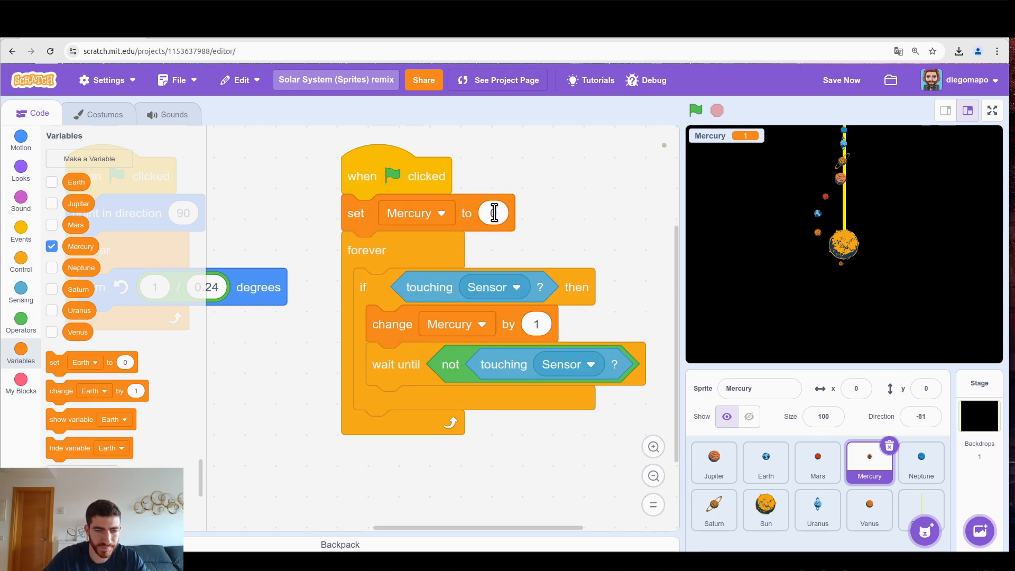
Change the starting value to -1 and rerun, watching the counter climb from 0 to 2.
text(-1)
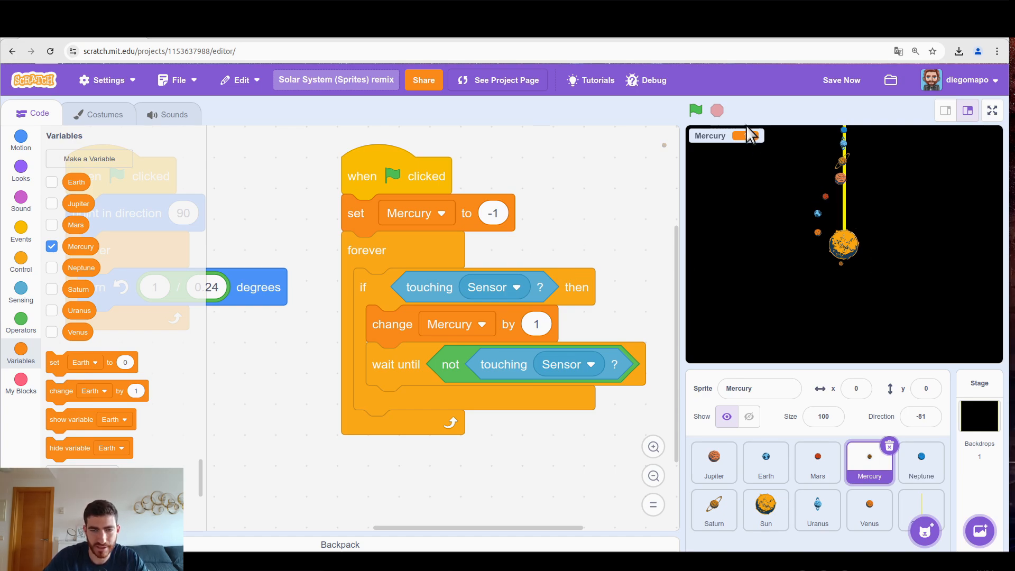
click(694, 110)
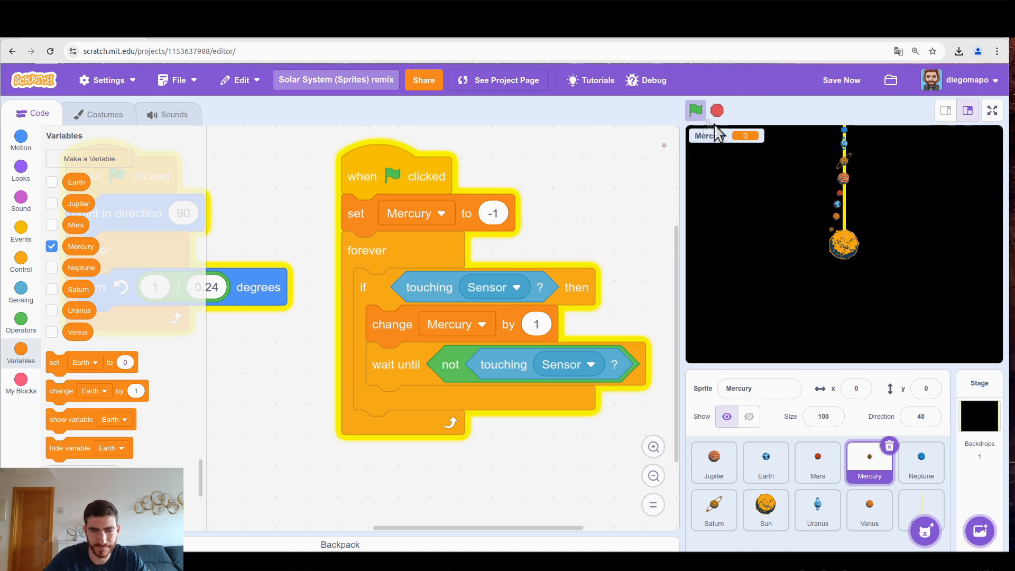
click(695, 110)
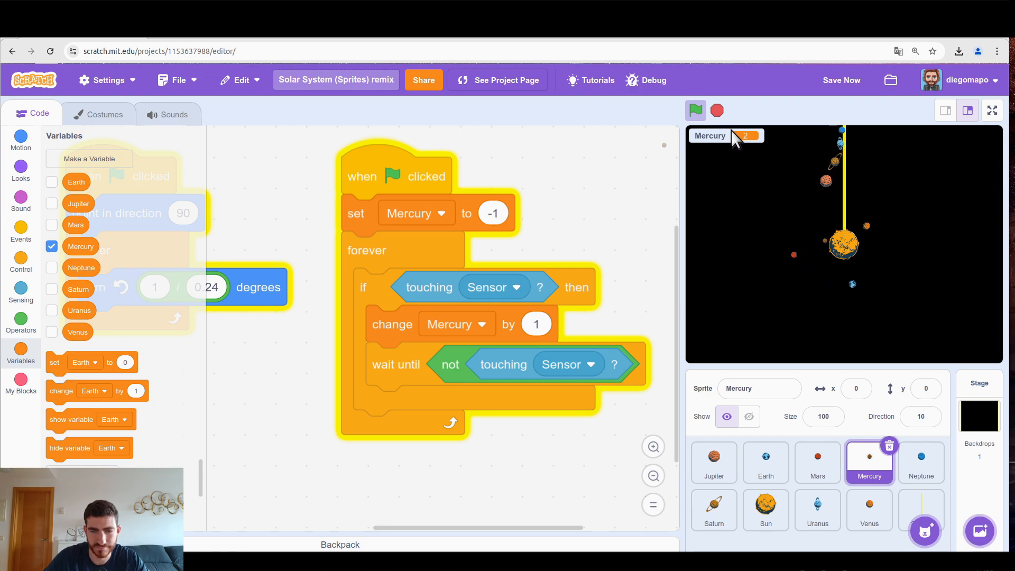
click(695, 110)
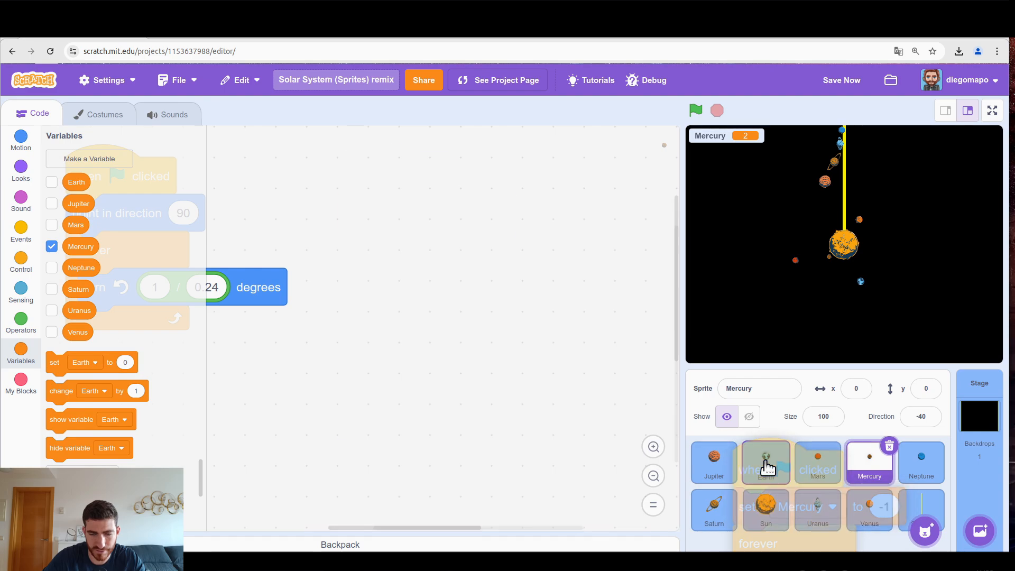
Copy the counting script to Earth, switch its variables to Earth and show the Earth counter.
click(765, 461)
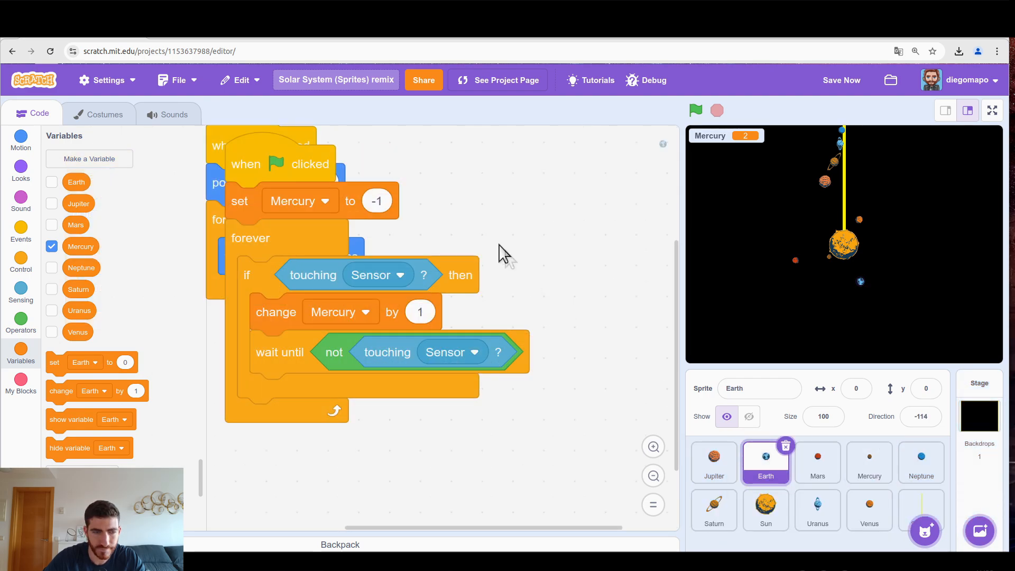
click(463, 208)
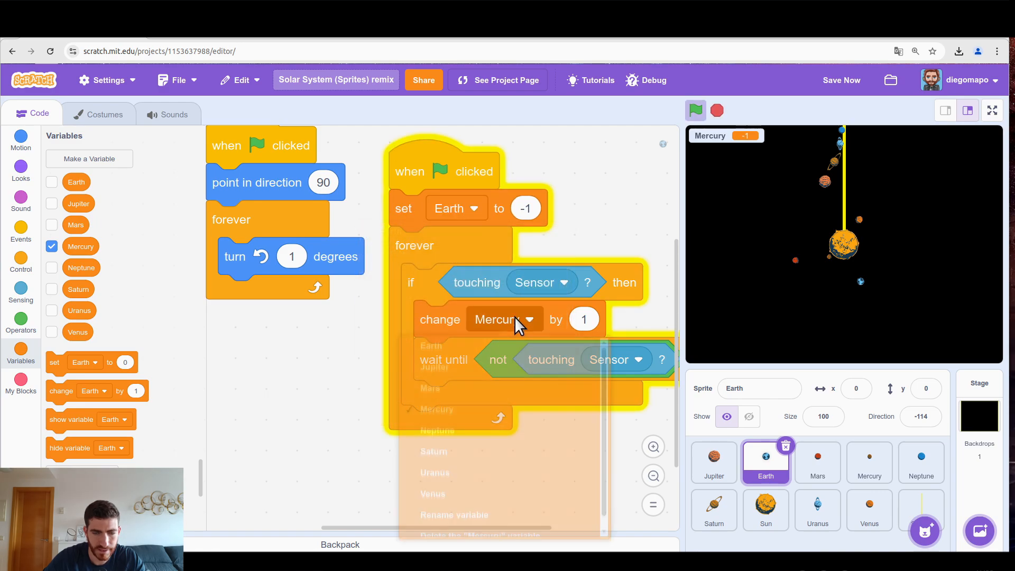
click(429, 345)
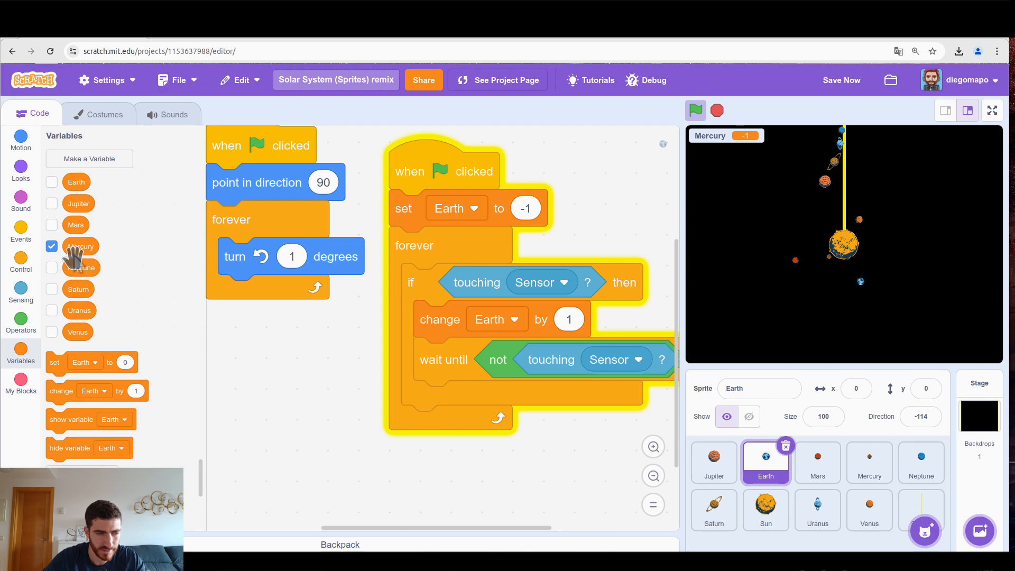
click(52, 182)
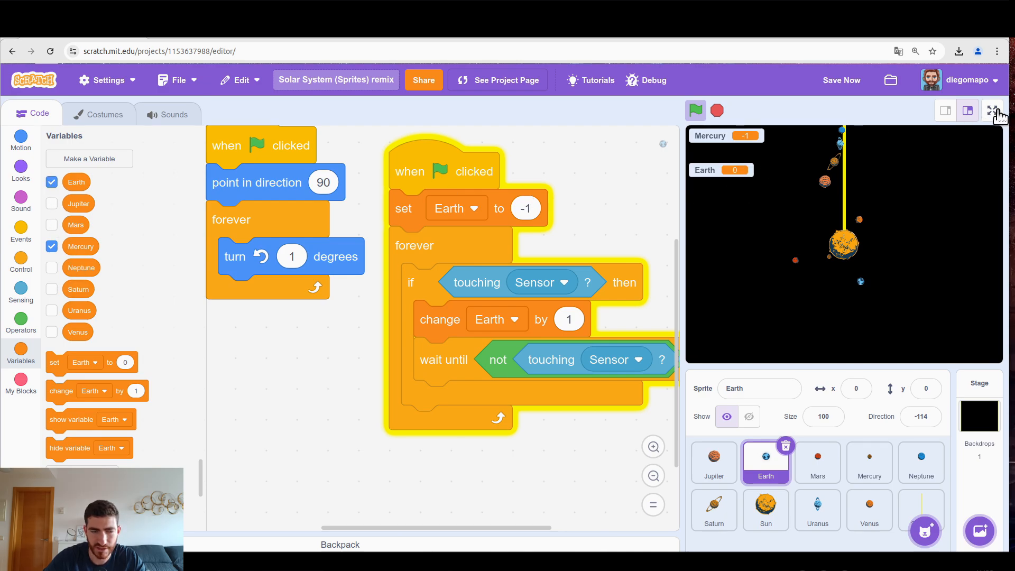
Watch the run full screen with Mercury at 4 and Earth at 1.
click(1000, 110)
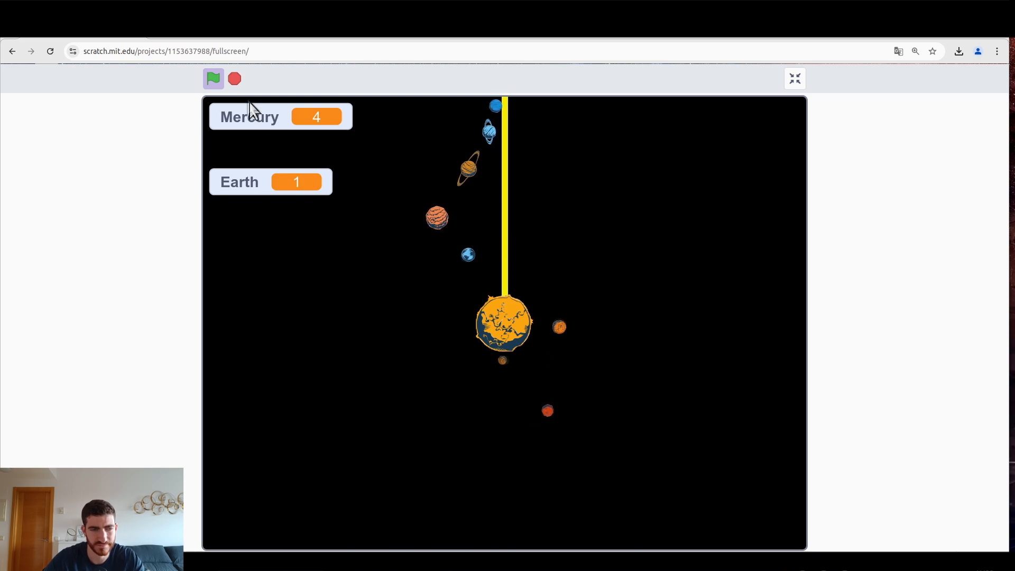
click(794, 78)
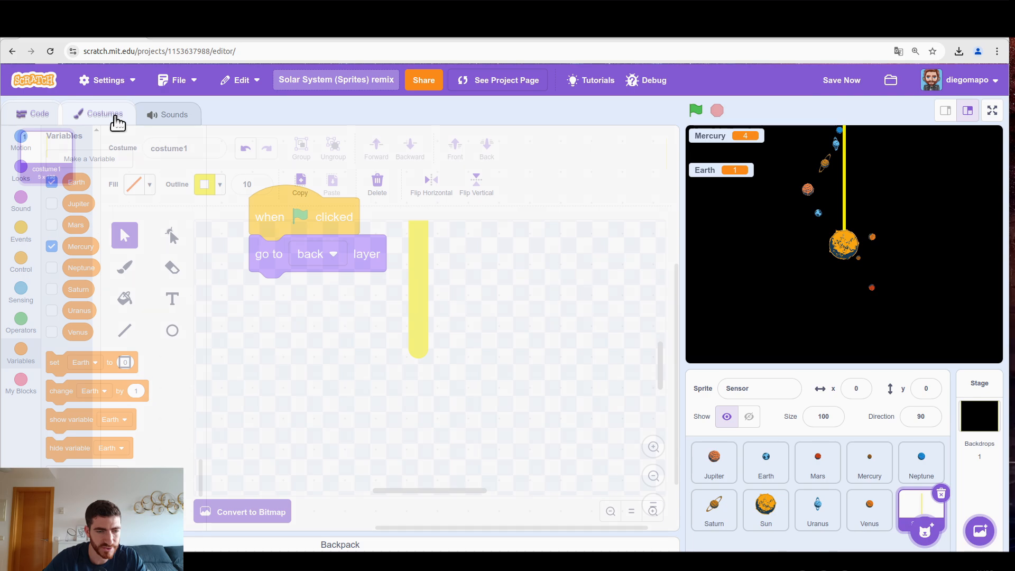
Adjust the Sensor costume's fill colour so the yellow line no longer shows on stage.
click(104, 113)
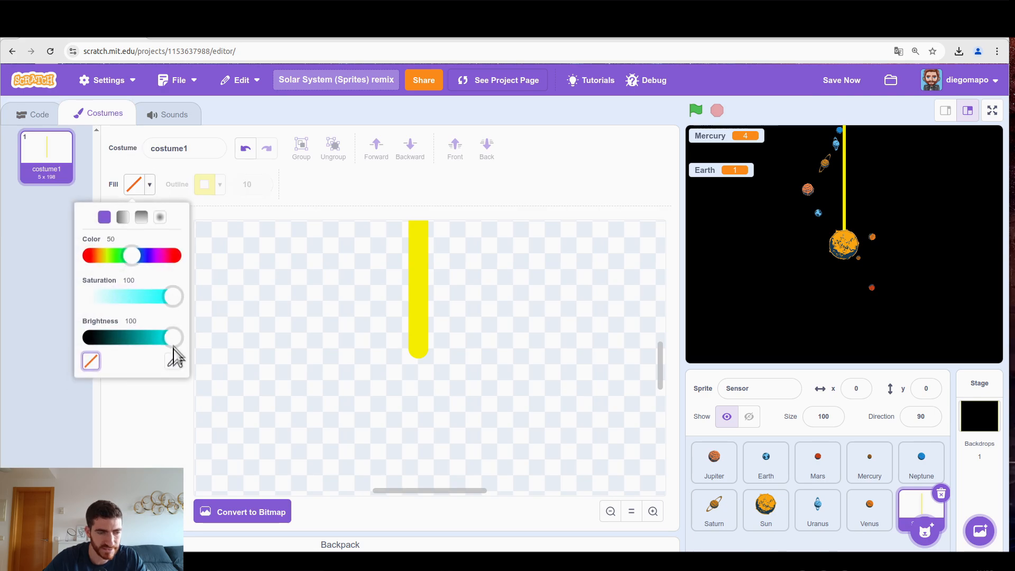
drag(171, 337, 89, 337)
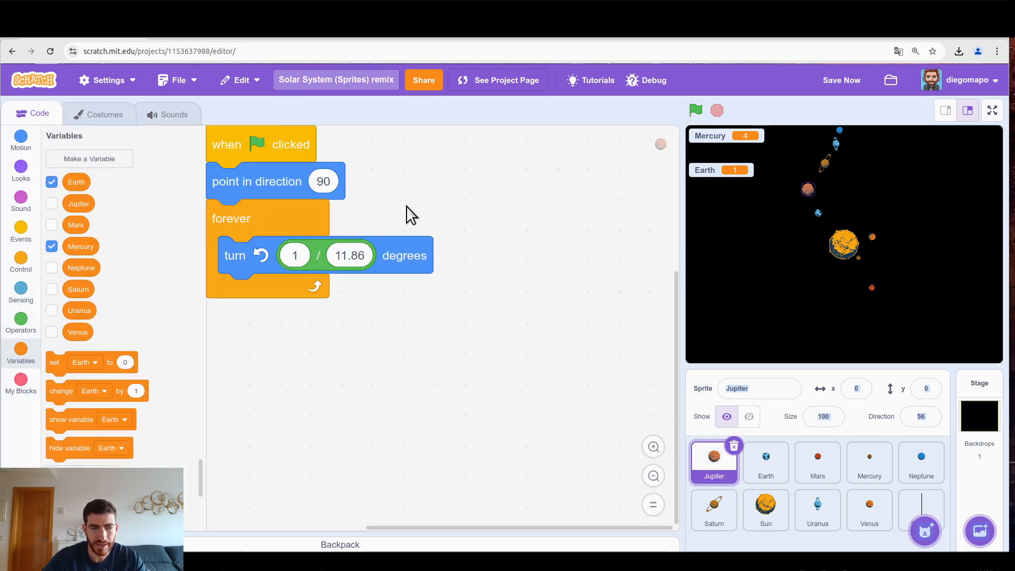
Copy the counting script to Venus, show all eight planet counters and enter full screen.
click(765, 462)
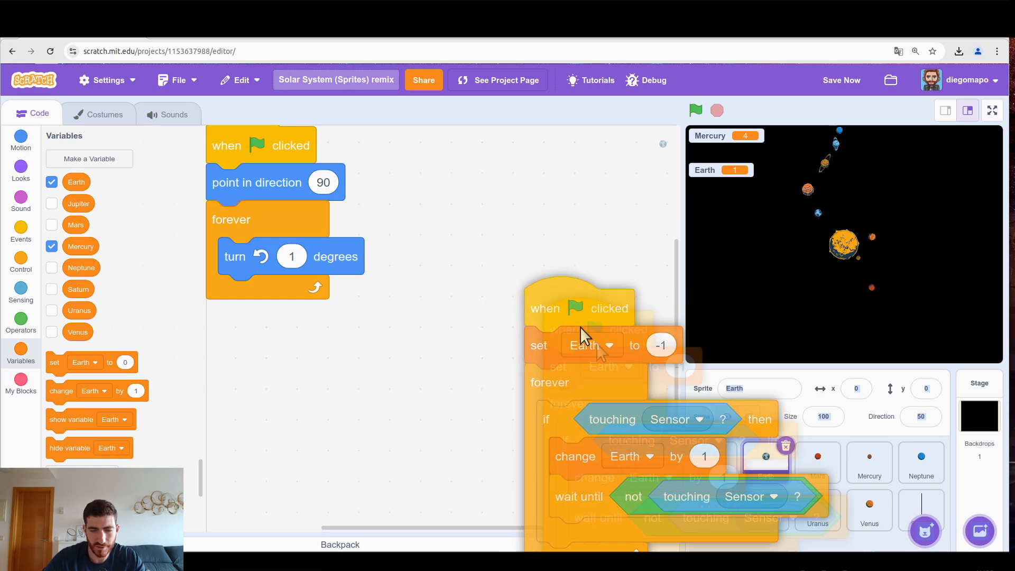
click(868, 510)
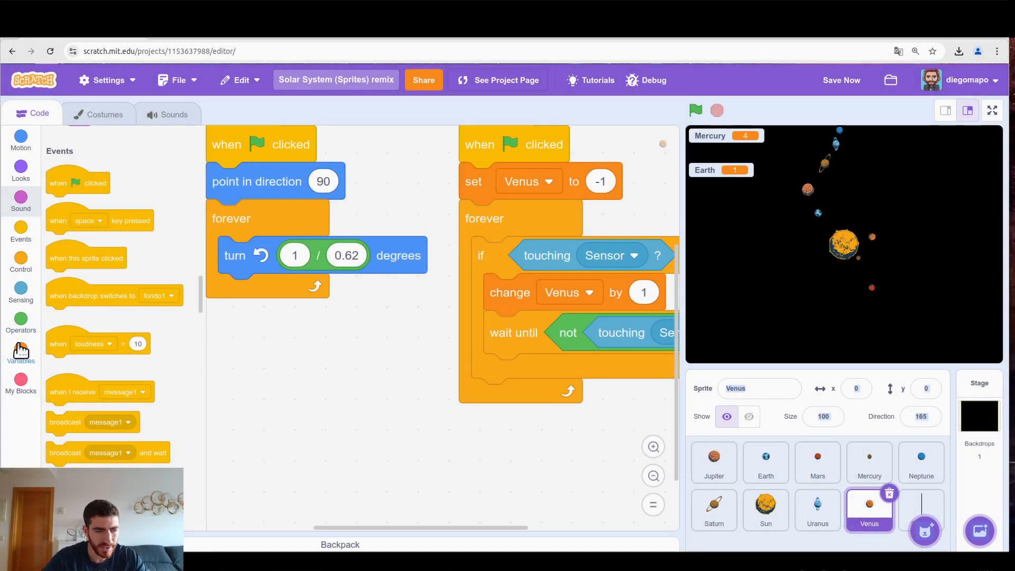
click(20, 354)
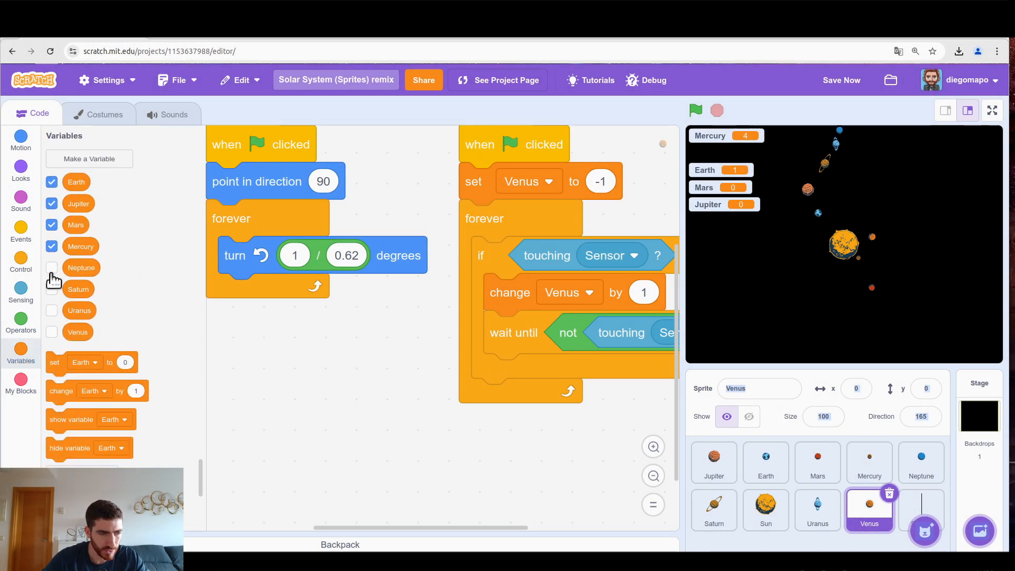
click(52, 268)
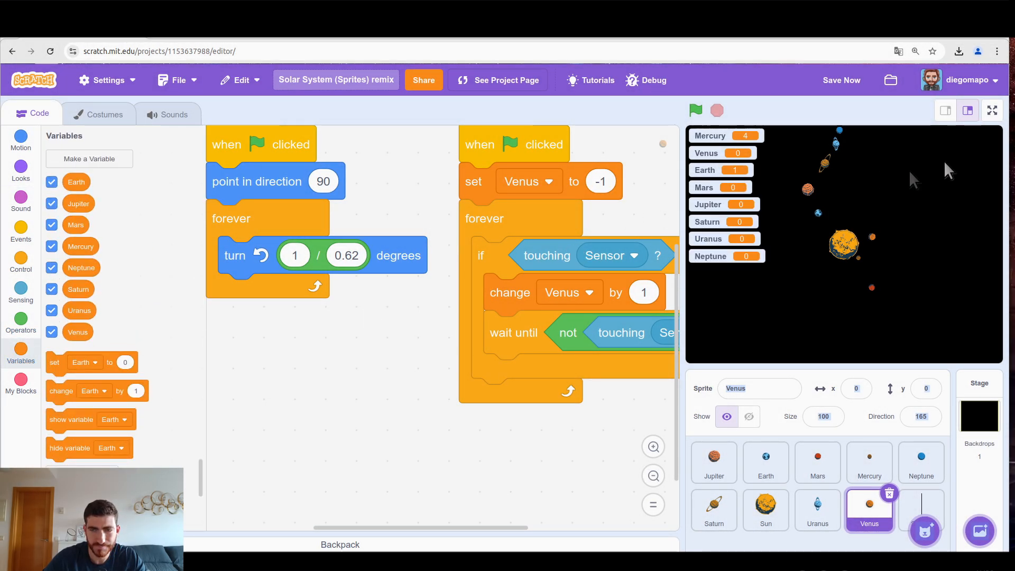
click(991, 110)
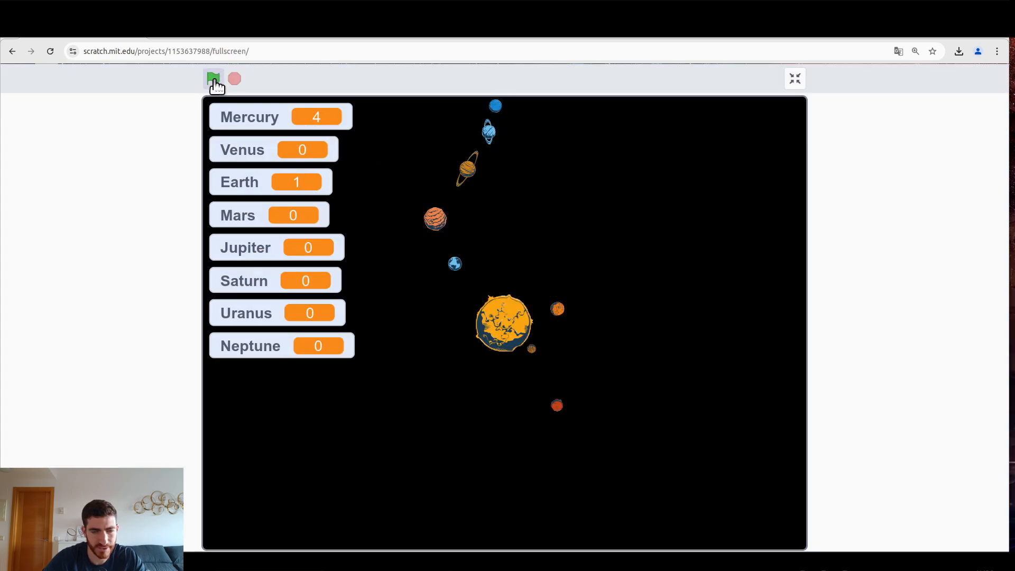
Start the animation so the counters climb, Mercury reaching 6 and Venus 2.
click(213, 78)
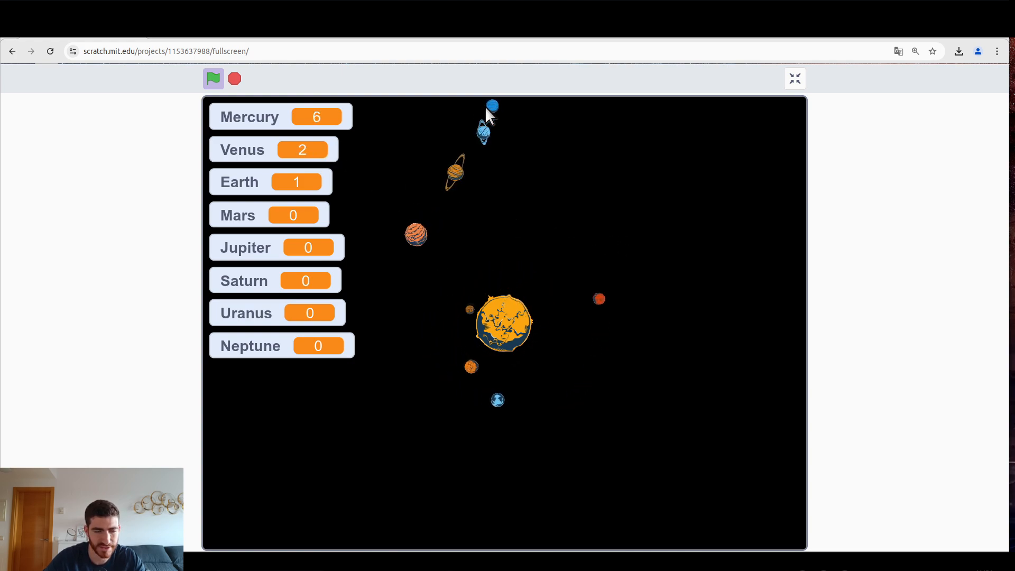
mouse_move(472, 127)
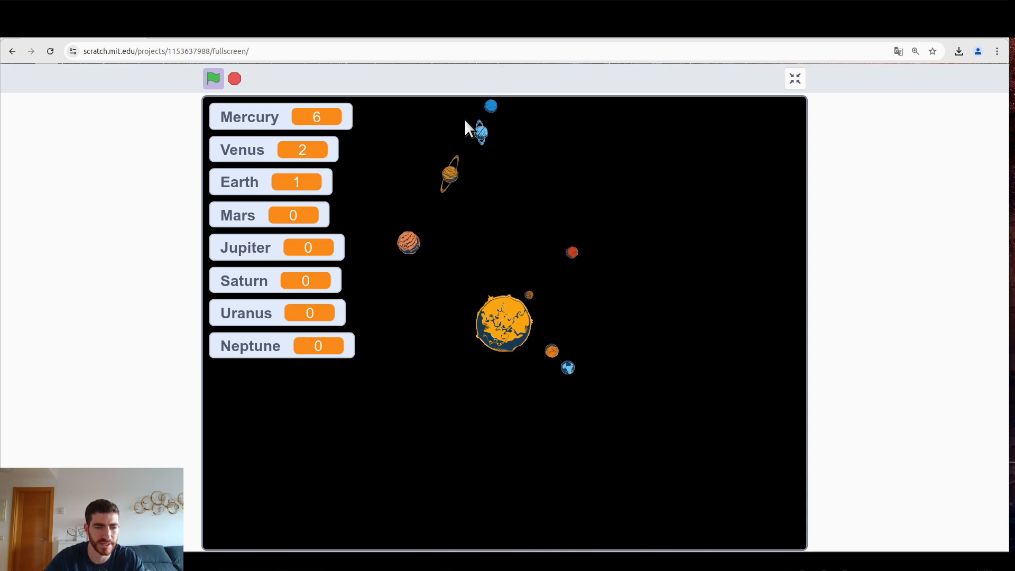